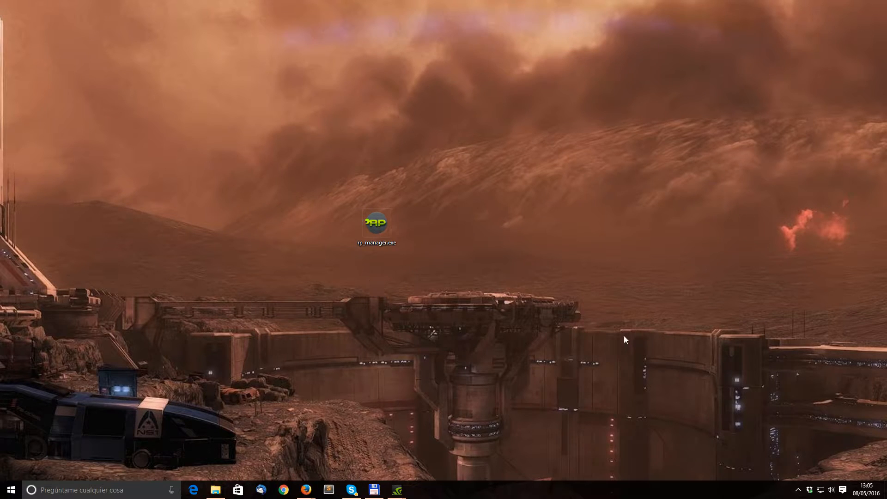
{"action": "mouse_move", "coordinate": [627, 332]}
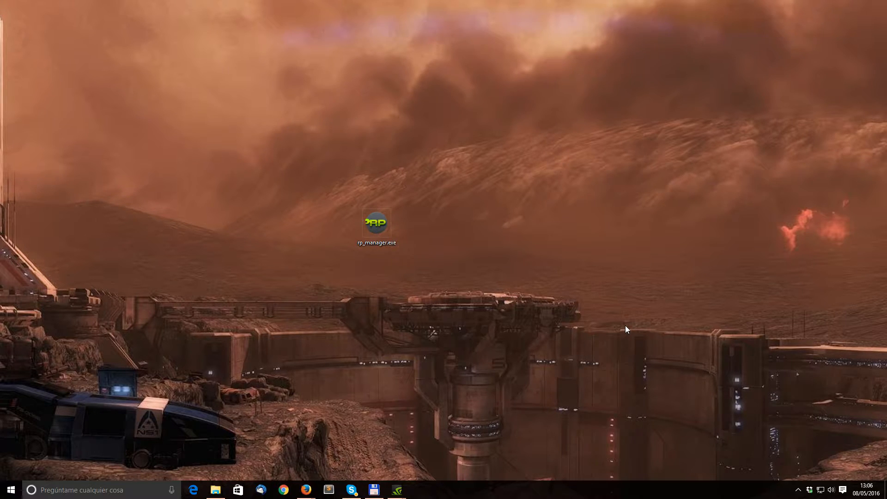
{"action": "mouse_move", "coordinate": [622, 285]}
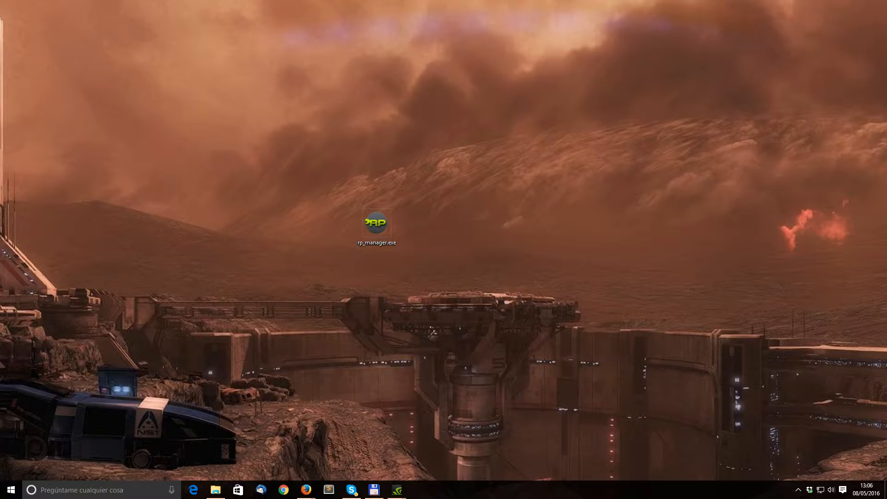
Open the TRPScale site on the rp_manager FAQ and head to the Shop listing
{"action": "double_click", "coordinate": [376, 221]}
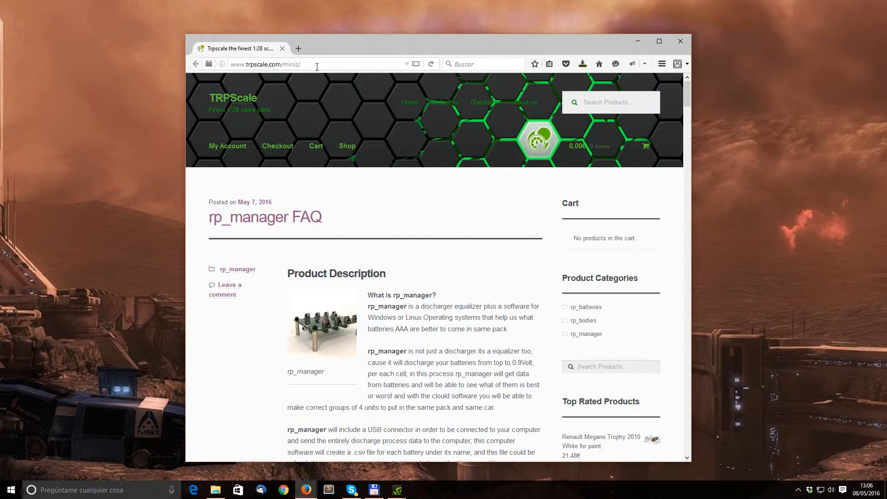
{"action": "mouse_move", "coordinate": [289, 187]}
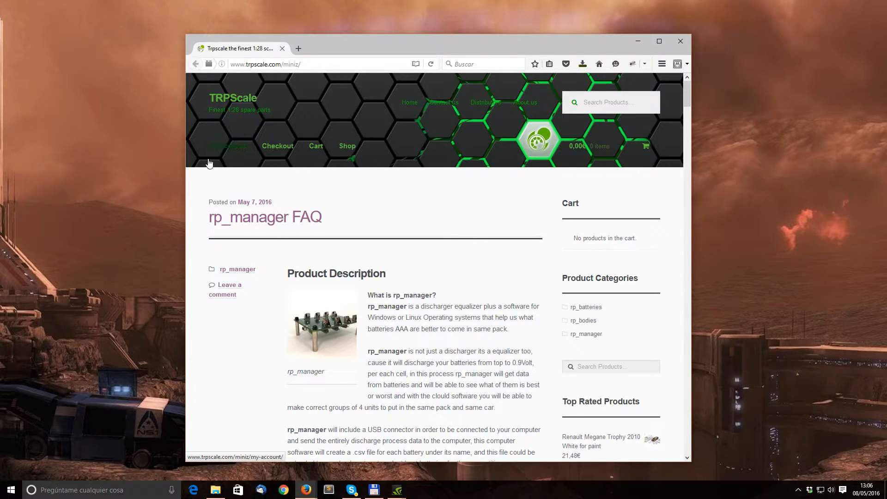
{"action": "mouse_move", "coordinate": [347, 151]}
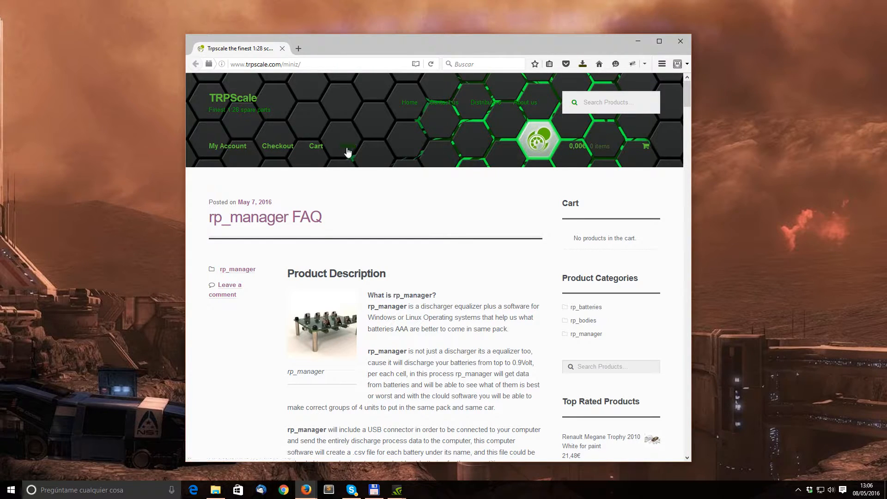
{"action": "left_click", "coordinate": [346, 146]}
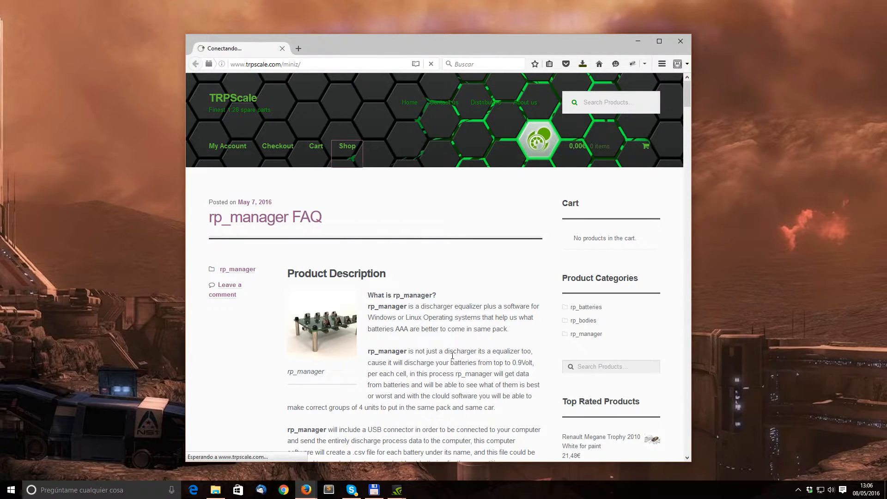
Scroll the shop's seven products and open rp_manager discharger equalizer + Usb Cable via Read More
{"action": "left_click", "coordinate": [347, 146]}
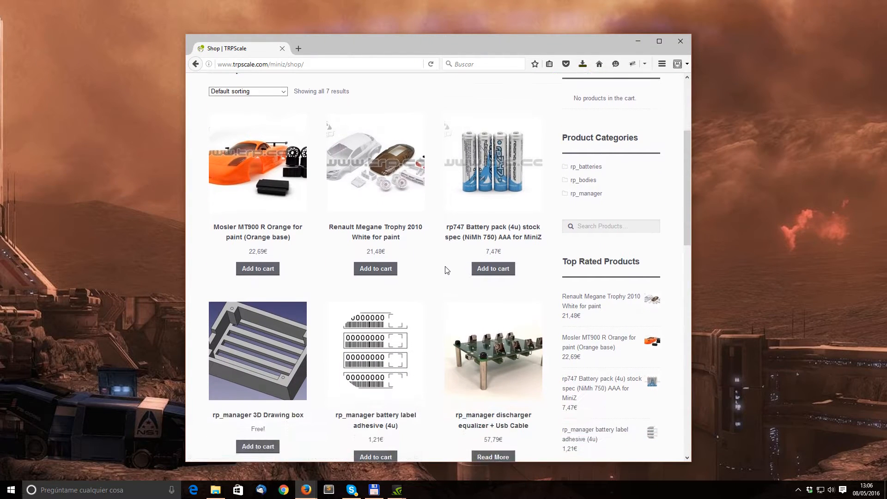
{"action": "scroll", "scroll_direction": "down", "scroll_amount": 3}
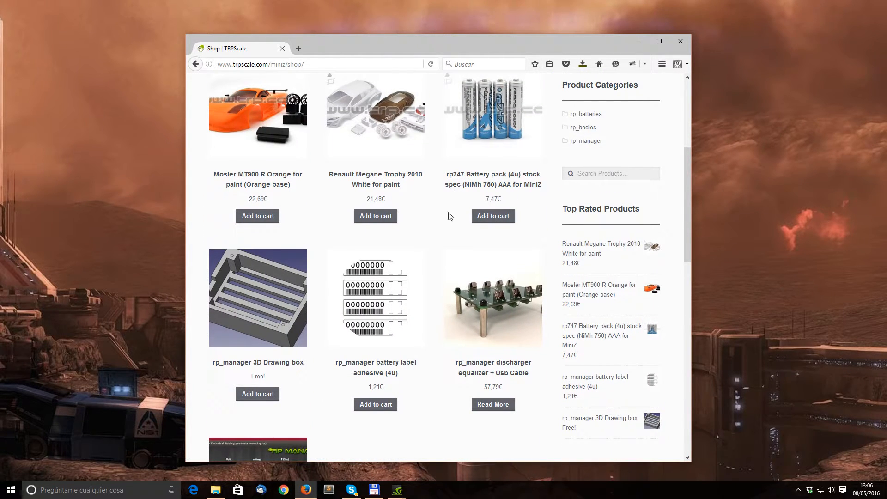
{"action": "mouse_move", "coordinate": [412, 295]}
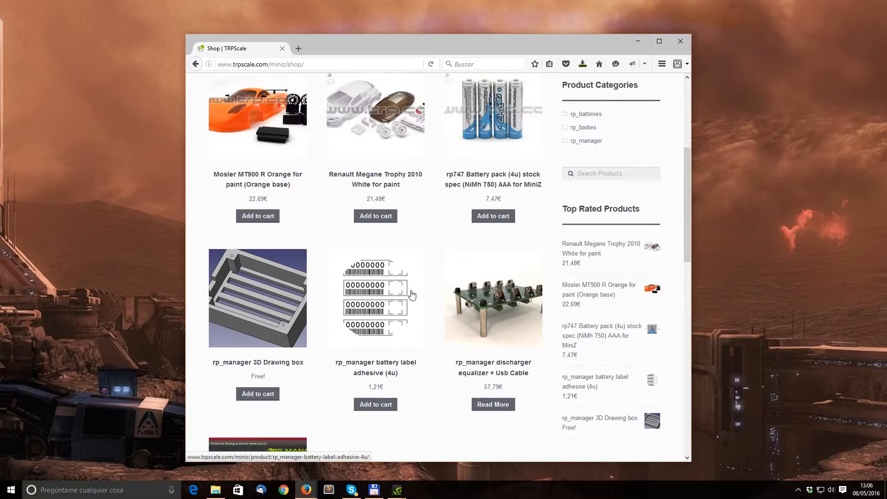
{"action": "scroll", "scroll_direction": "down", "scroll_amount": 3}
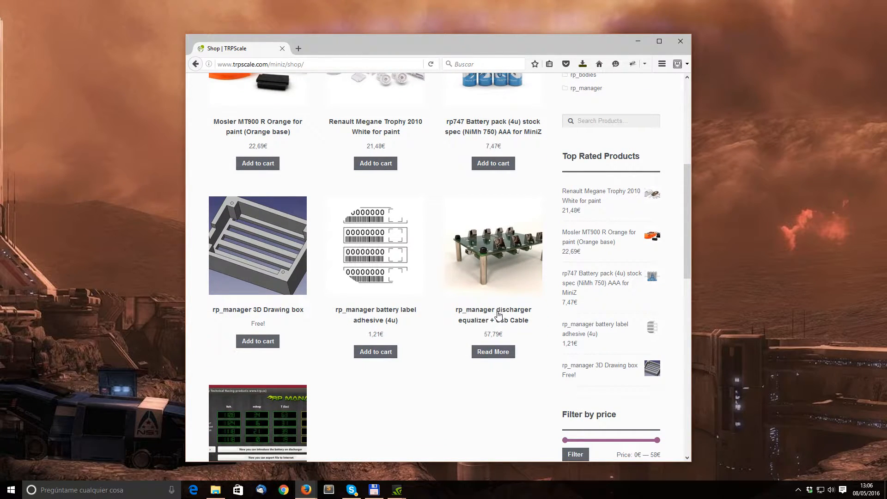
{"action": "mouse_move", "coordinate": [500, 315]}
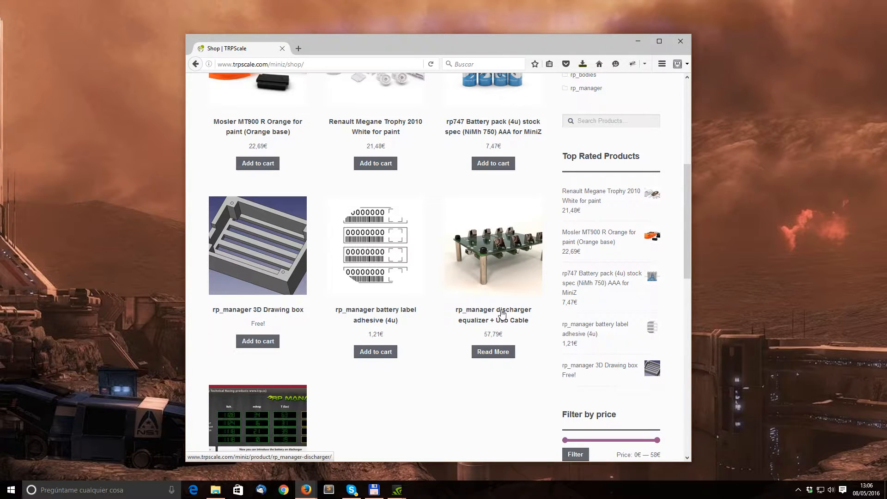
{"action": "left_click", "coordinate": [493, 351]}
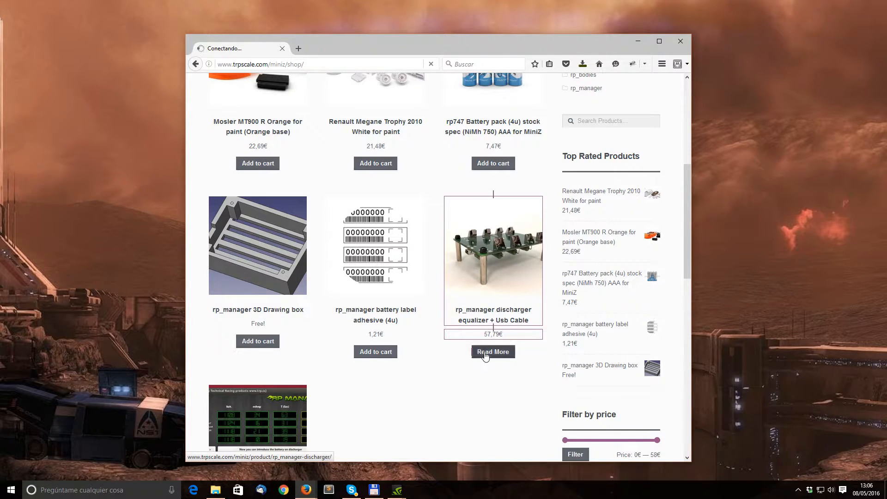
View the discharger product page with its €57.79 price, out-of-stock status and Product Description
{"action": "left_click", "coordinate": [493, 351]}
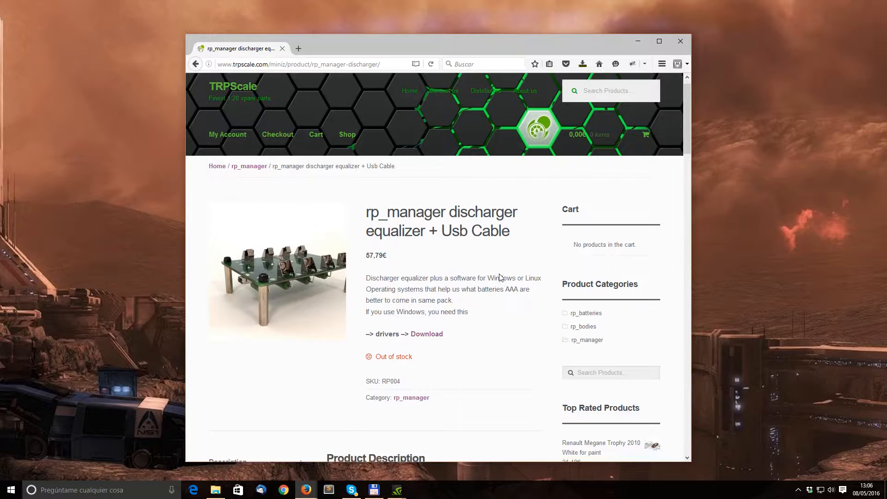
{"action": "scroll", "scroll_direction": "down", "scroll_amount": 3}
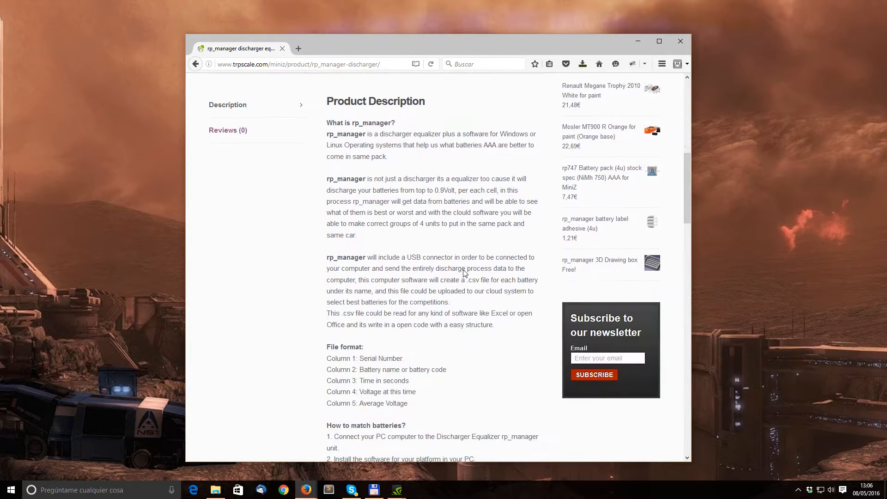
{"action": "scroll", "scroll_direction": "down", "scroll_amount": 3}
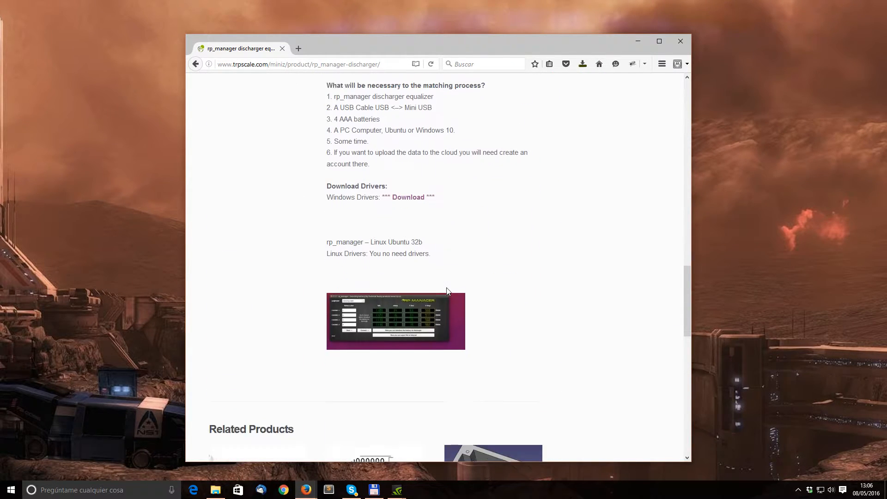
{"action": "scroll", "scroll_direction": "up", "scroll_amount": 3}
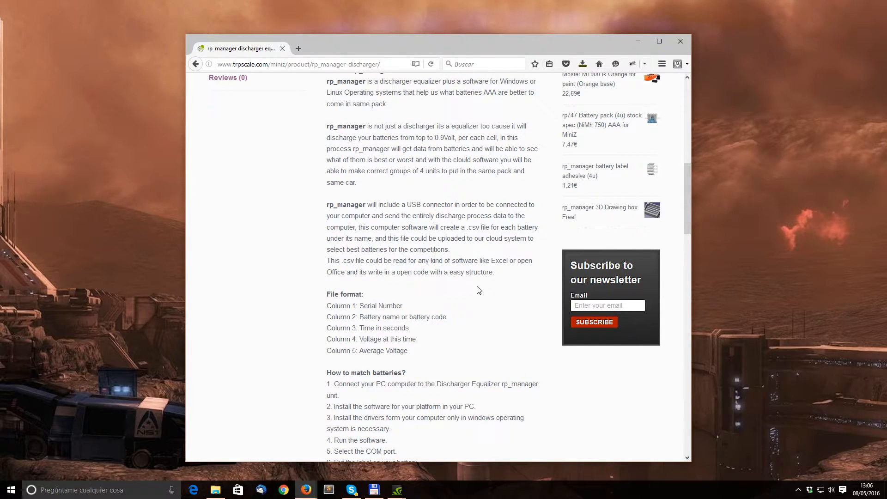
{"action": "scroll", "scroll_direction": "up", "scroll_amount": 3}
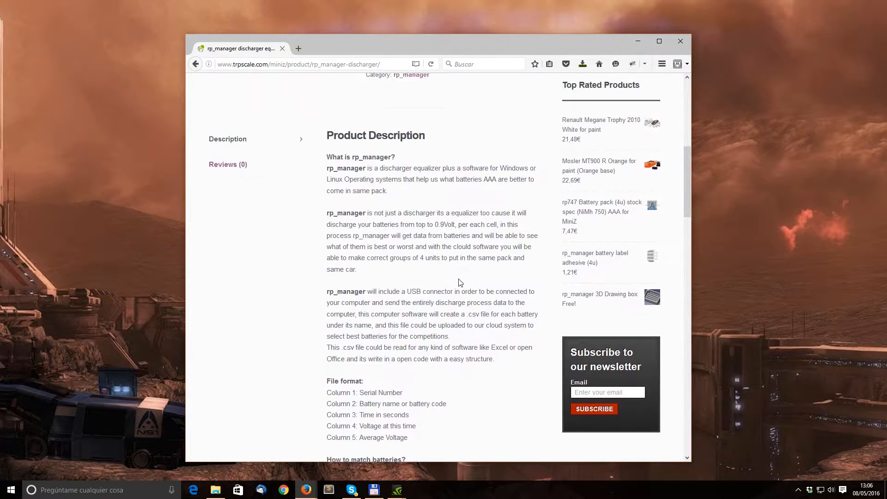
{"action": "scroll", "scroll_direction": "up", "scroll_amount": 3}
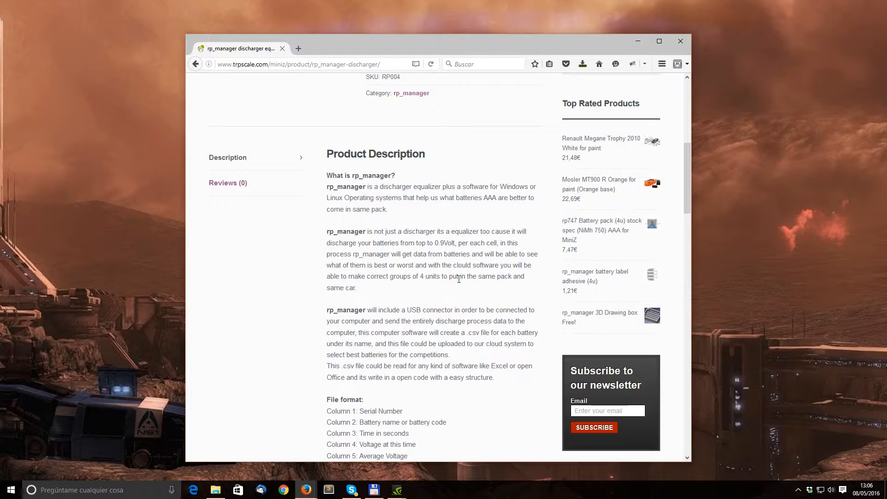
{"action": "mouse_move", "coordinate": [465, 288]}
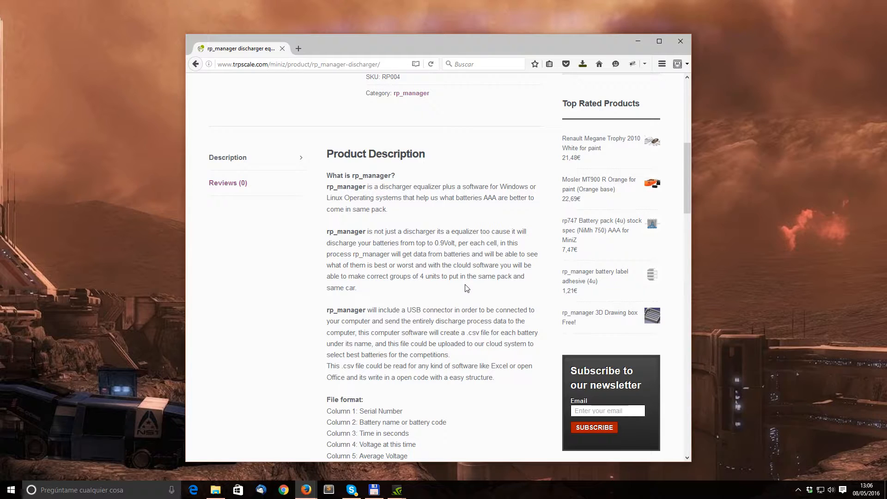
{"action": "mouse_move", "coordinate": [500, 290]}
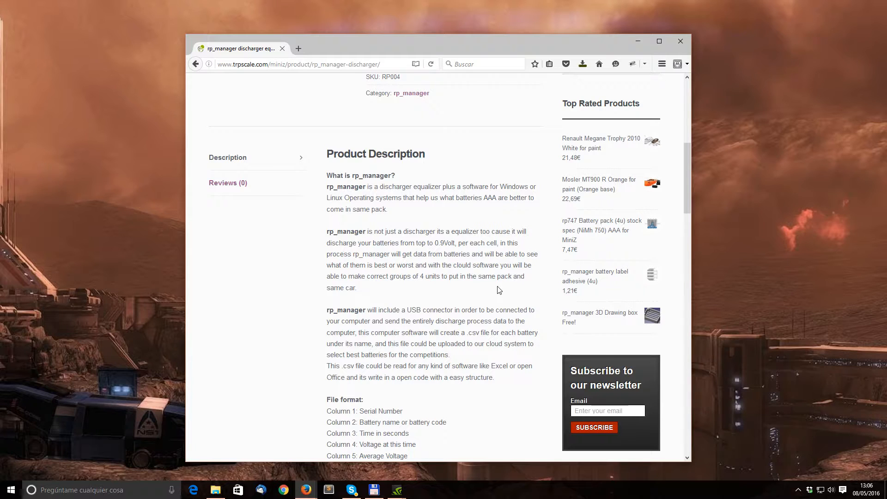
{"action": "scroll", "scroll_direction": "up", "scroll_amount": 3}
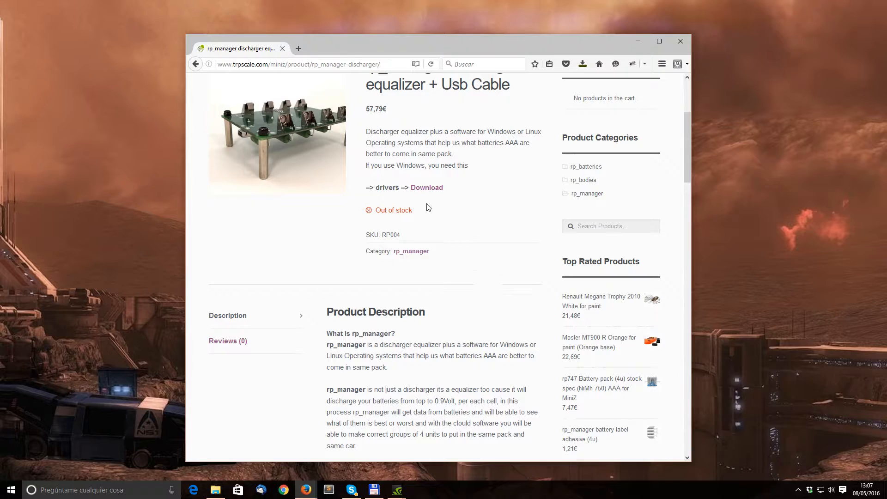
{"action": "mouse_move", "coordinate": [421, 190]}
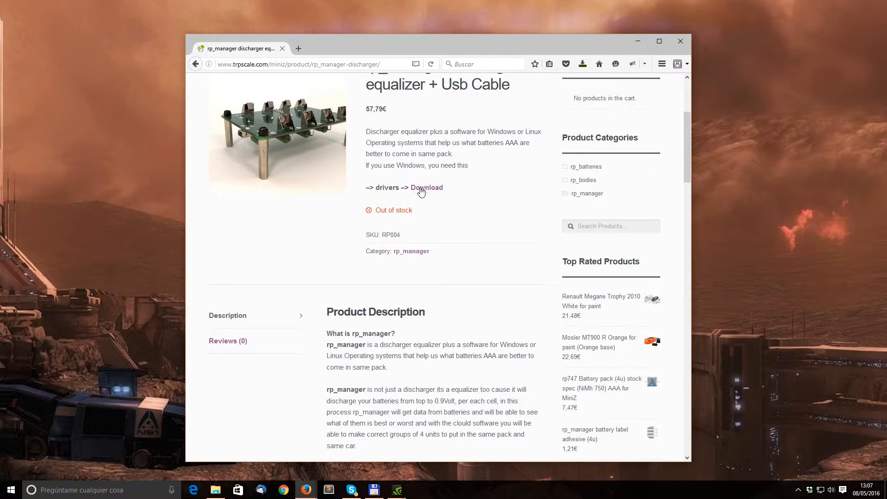
{"action": "mouse_move", "coordinate": [430, 191]}
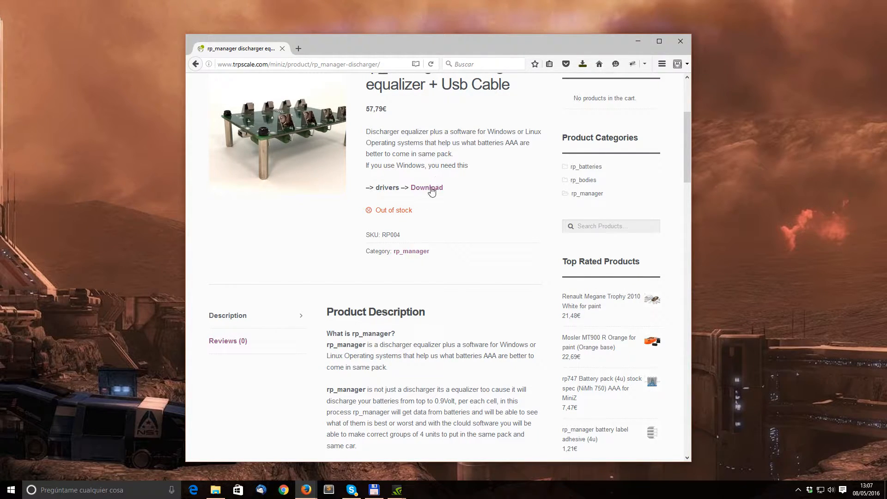
{"action": "mouse_move", "coordinate": [442, 198]}
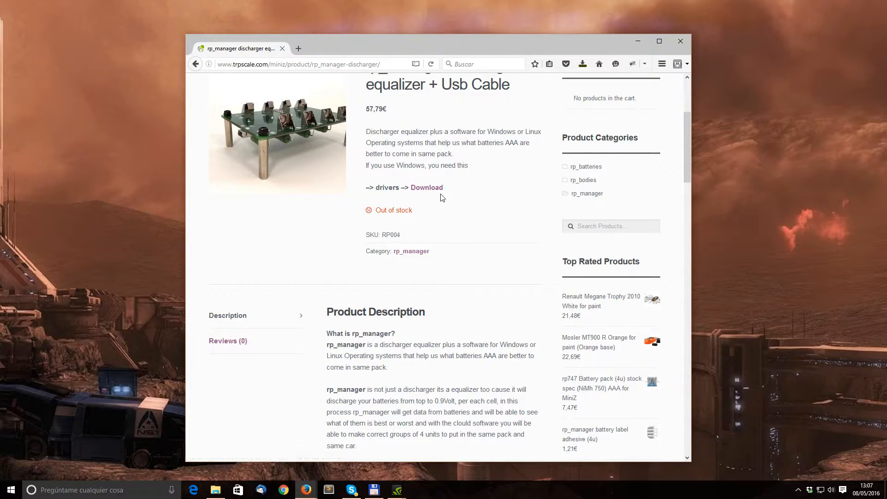
{"action": "mouse_move", "coordinate": [458, 231]}
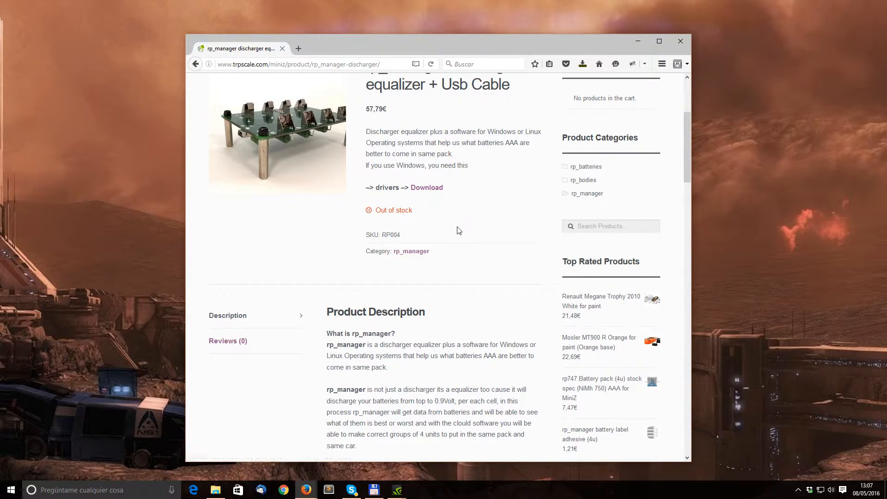
{"action": "mouse_move", "coordinate": [463, 241]}
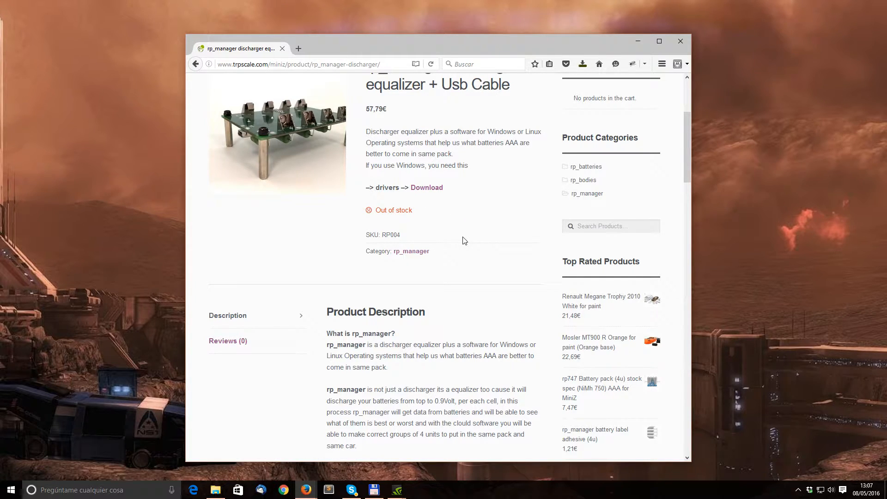
{"action": "mouse_move", "coordinate": [466, 248]}
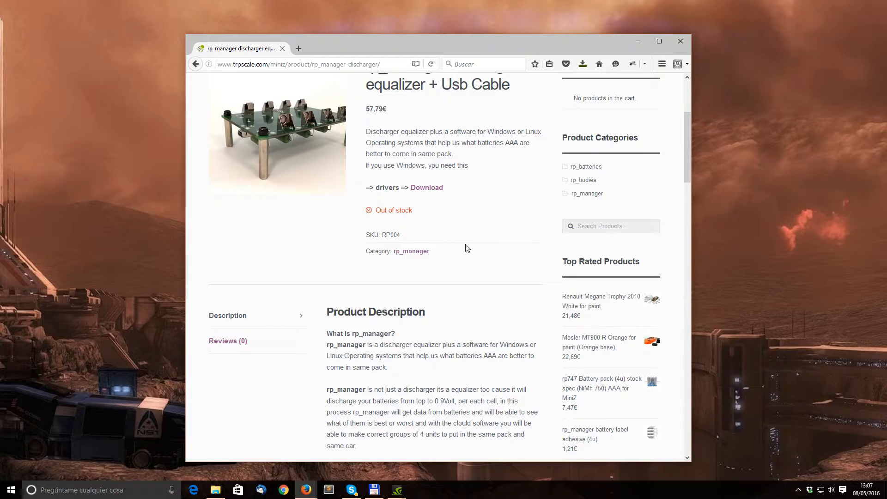
{"action": "mouse_move", "coordinate": [505, 255]}
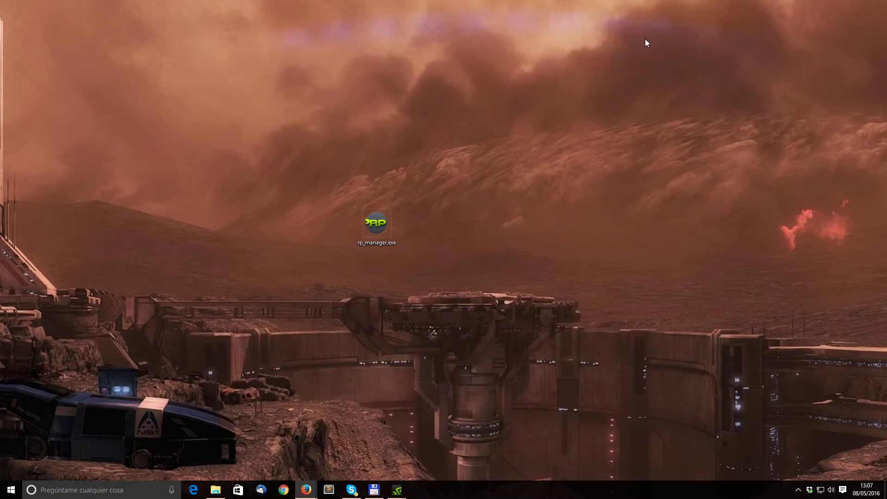
{"action": "mouse_move", "coordinate": [352, 260]}
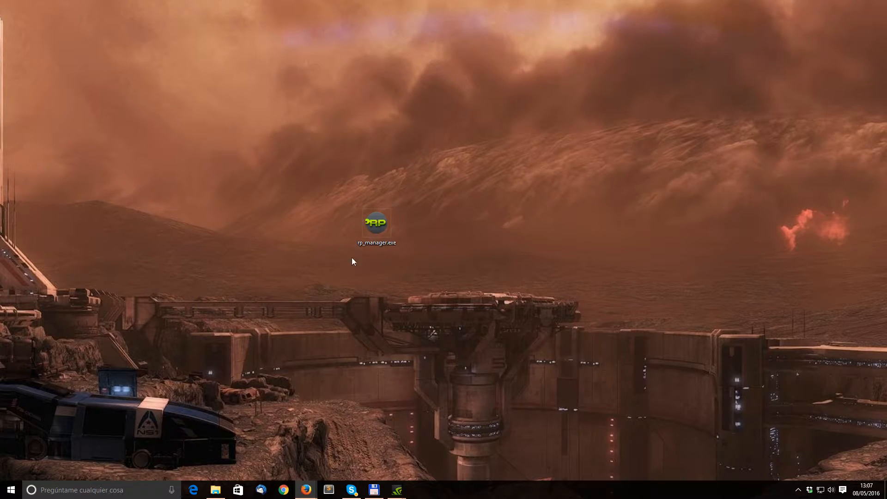
Launch rp_manager.exe from the desktop
{"action": "left_click", "coordinate": [376, 223]}
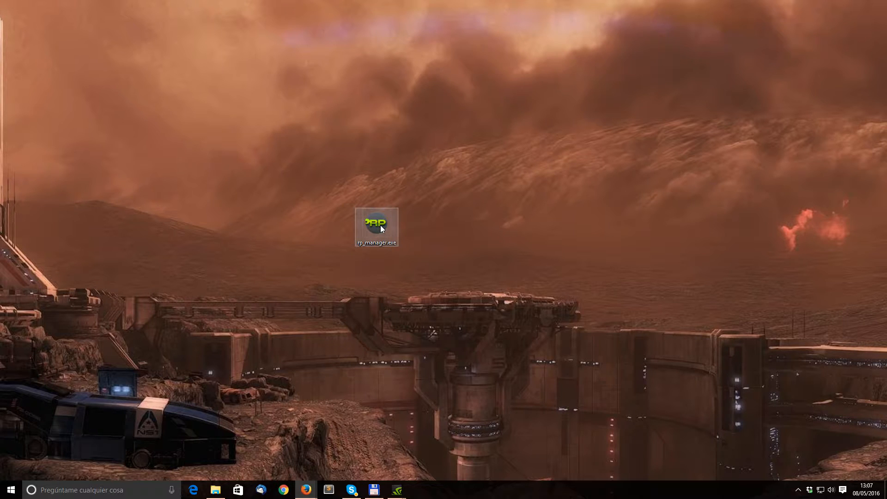
{"action": "double_click", "coordinate": [376, 224]}
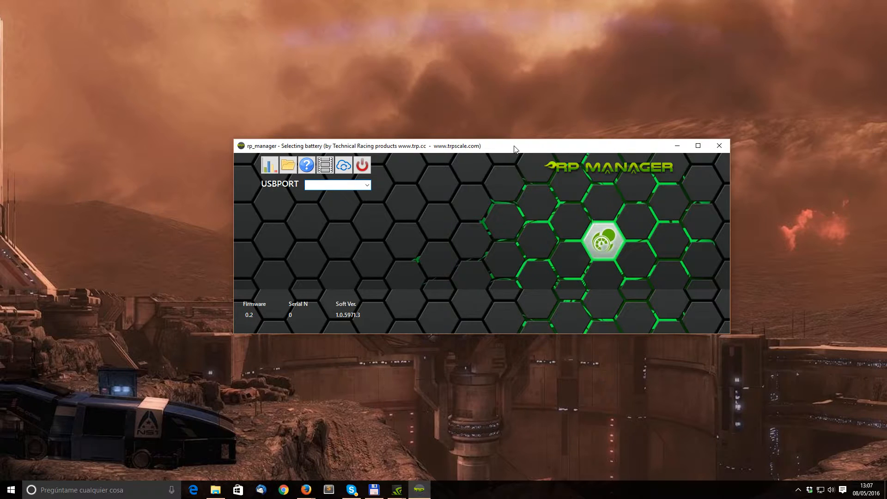
{"action": "mouse_move", "coordinate": [507, 164]}
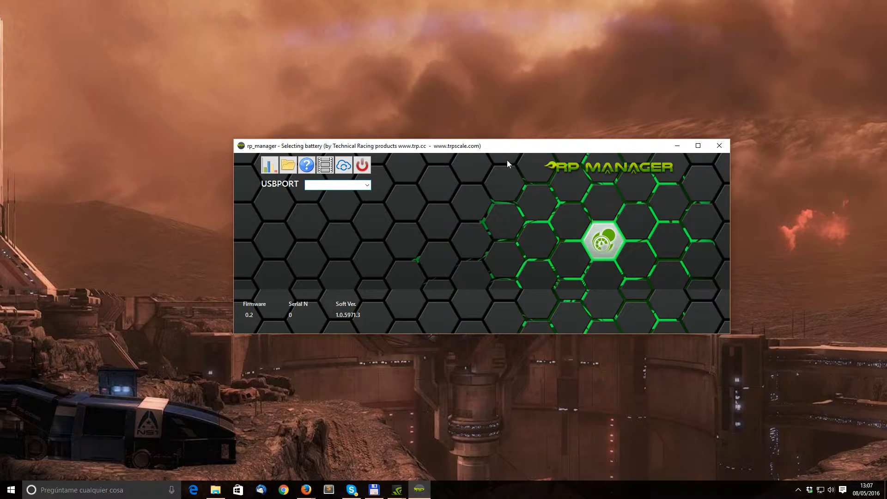
{"action": "mouse_move", "coordinate": [553, 233]}
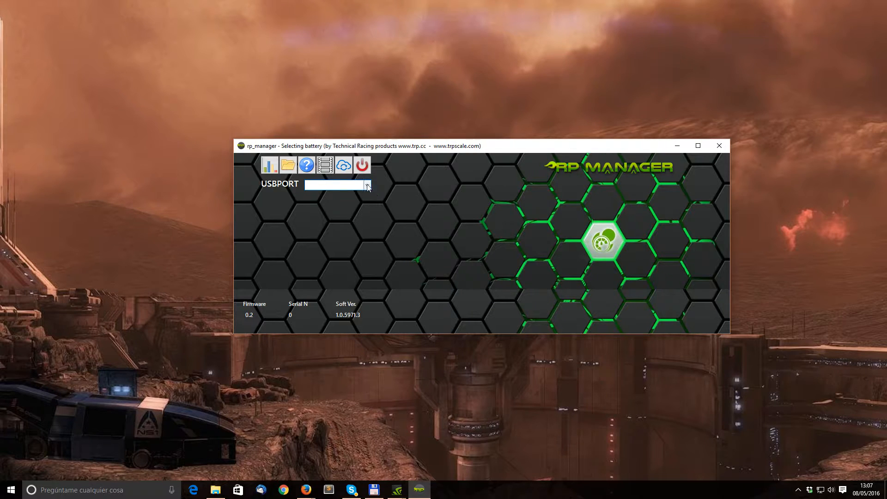
Select COM4 as the discharger's USB port
{"action": "left_click", "coordinate": [367, 185]}
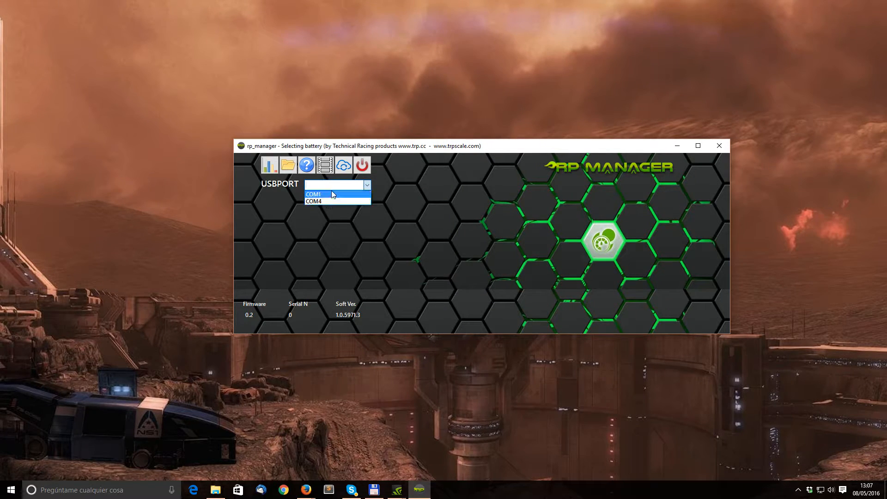
{"action": "mouse_move", "coordinate": [336, 201]}
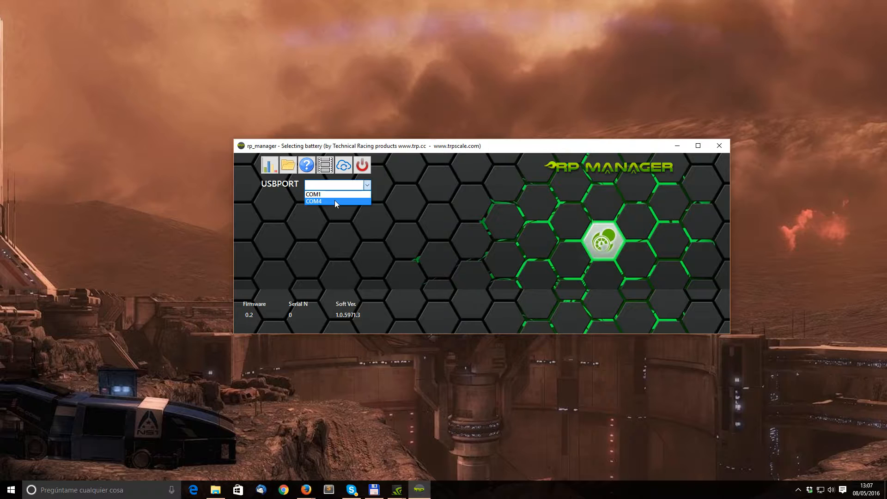
{"action": "left_click", "coordinate": [314, 201]}
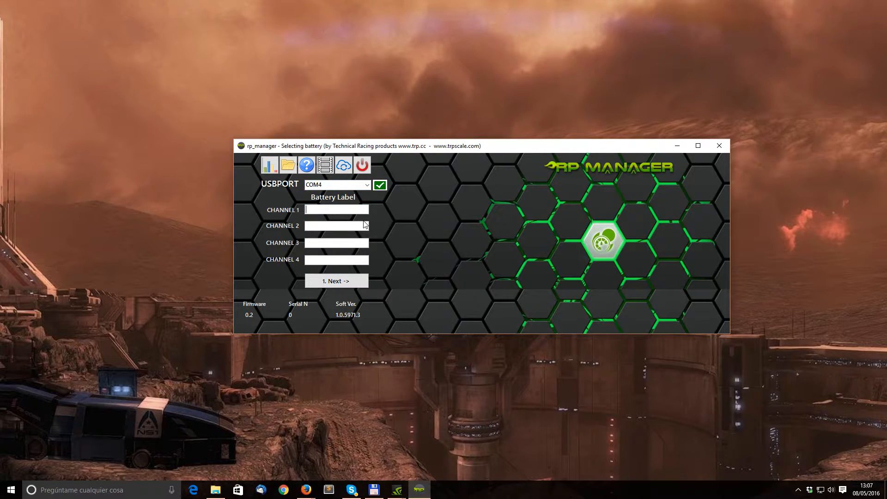
Enter Bat1, Bat2, Bat3 and Bat4 as the Channel 1–4 battery labels
{"action": "type", "text": "Bat1"}
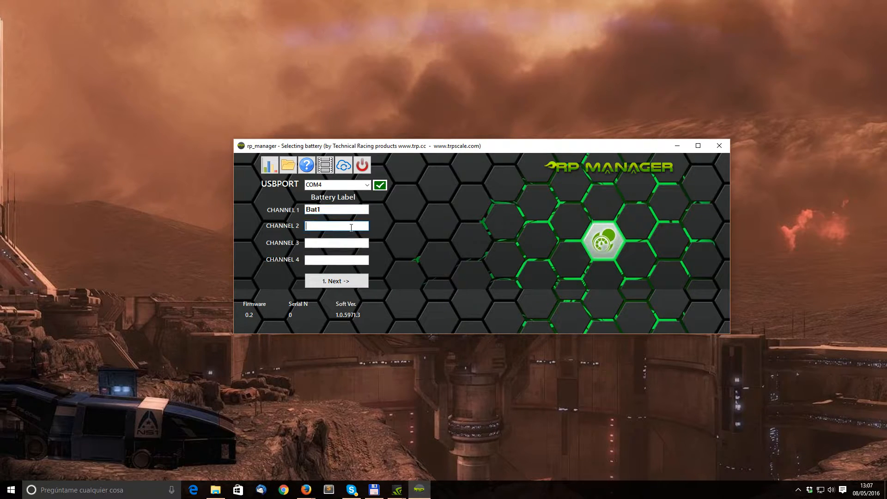
{"action": "type", "text": "Bat2"}
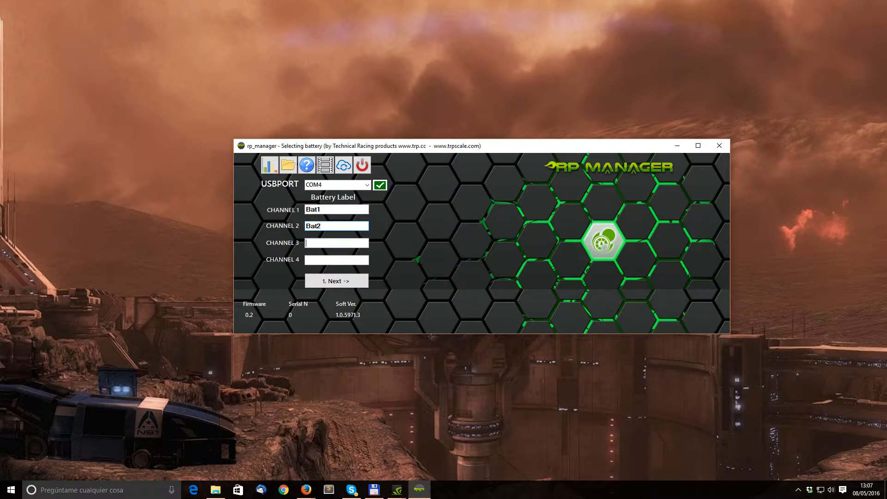
{"action": "type", "text": "Bat3"}
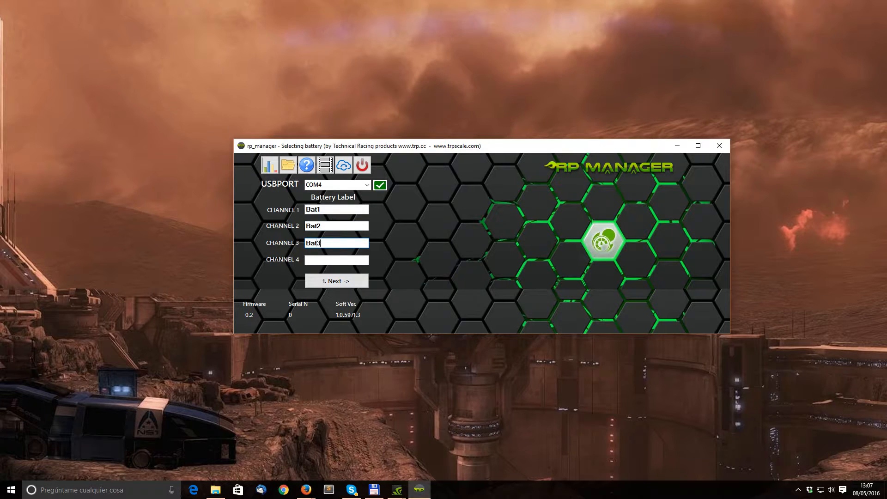
{"action": "type", "text": "Bat4"}
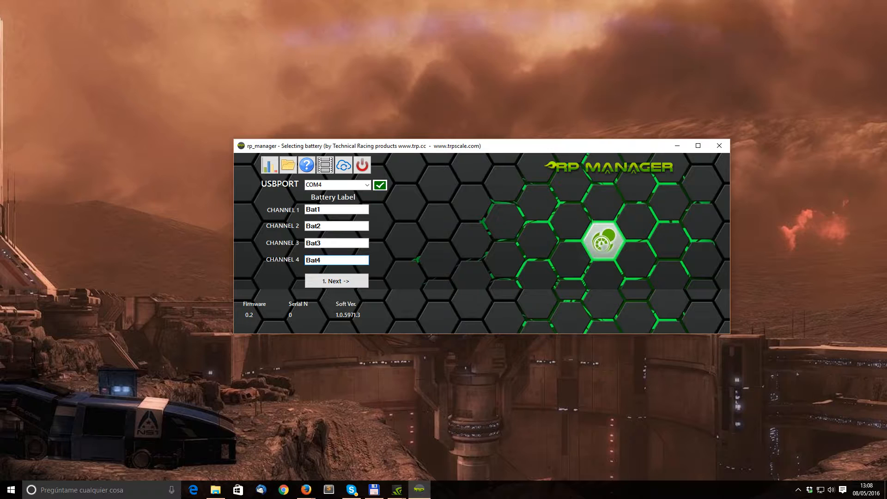
{"action": "left_click", "coordinate": [336, 260]}
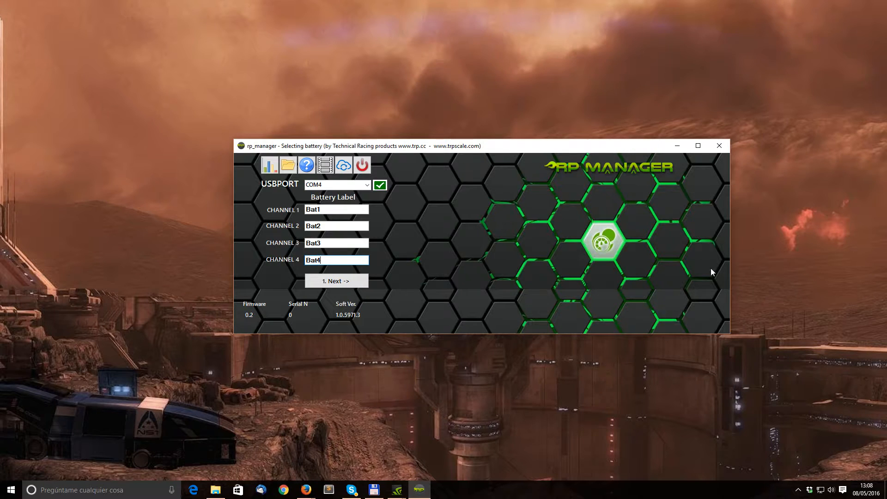
{"action": "mouse_move", "coordinate": [380, 256]}
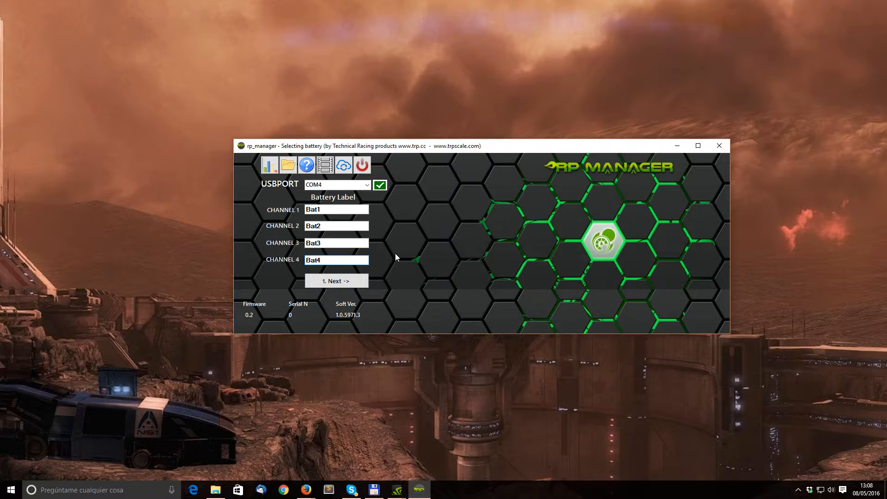
{"action": "mouse_move", "coordinate": [425, 255]}
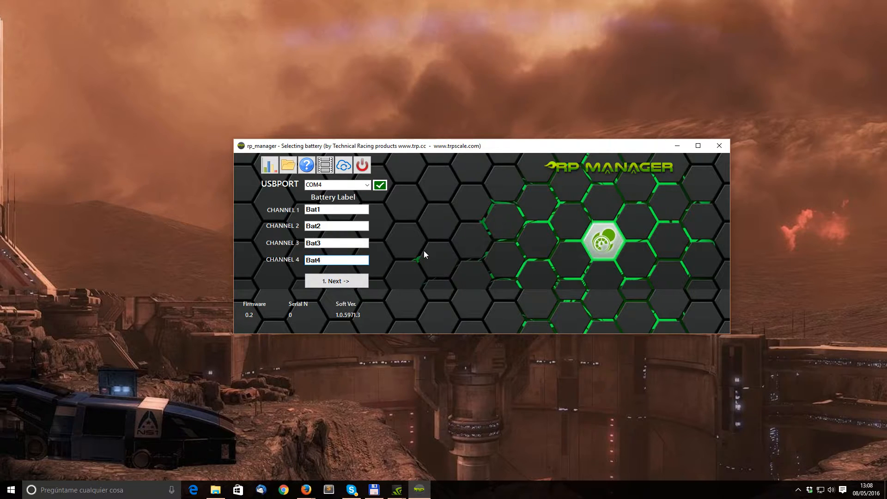
{"action": "mouse_move", "coordinate": [411, 233]}
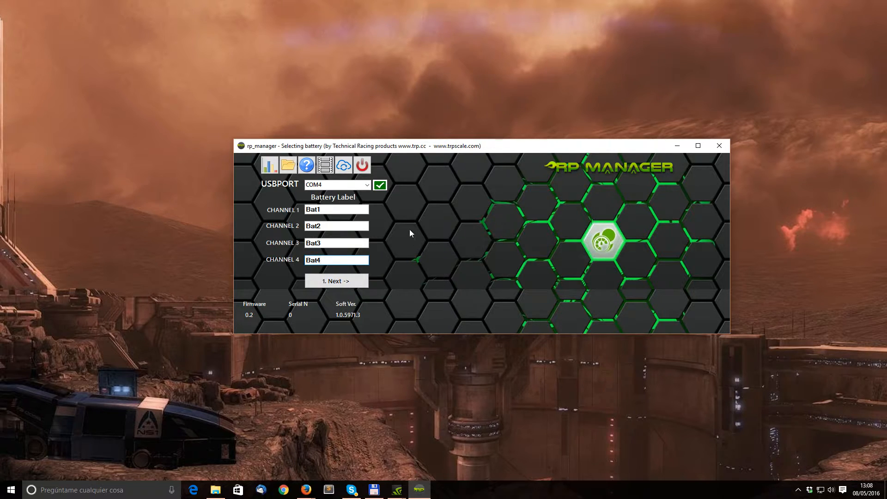
{"action": "mouse_move", "coordinate": [424, 238]}
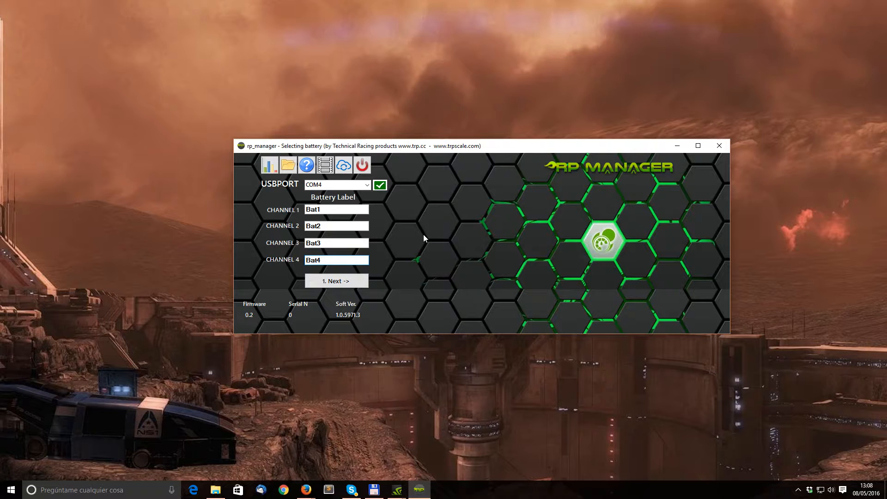
{"action": "mouse_move", "coordinate": [396, 221]}
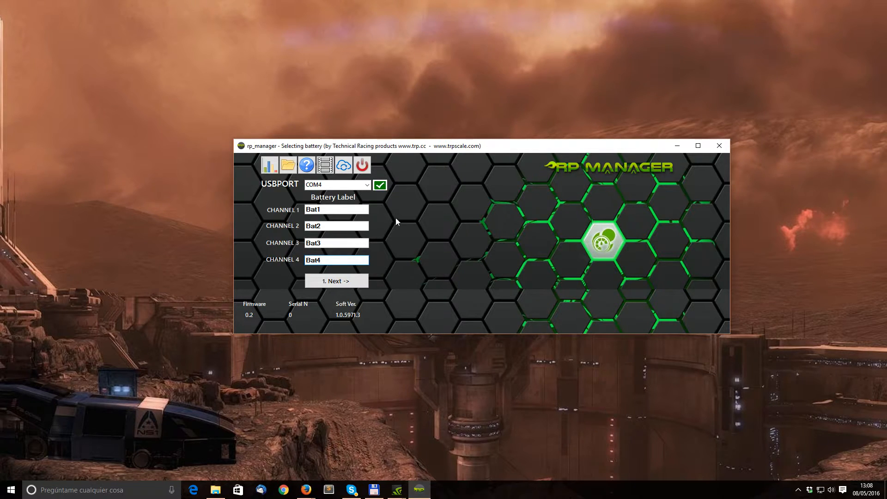
{"action": "left_click", "coordinate": [336, 210]}
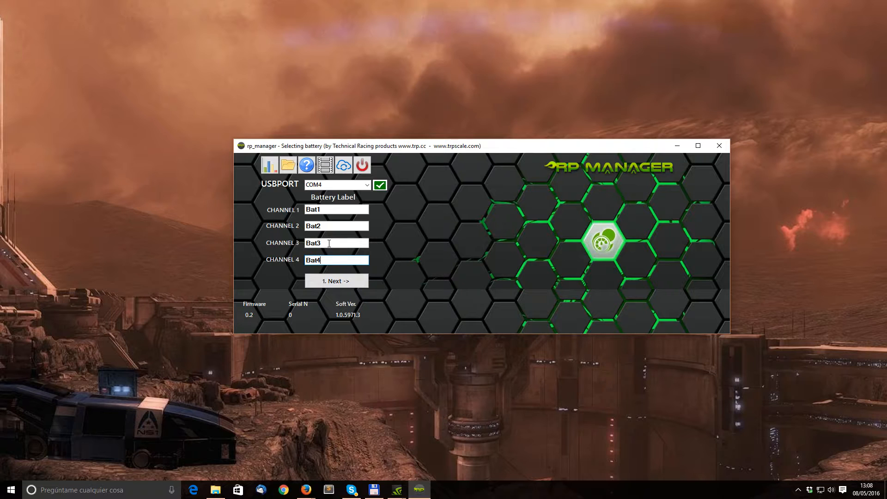
{"action": "mouse_move", "coordinate": [413, 282]}
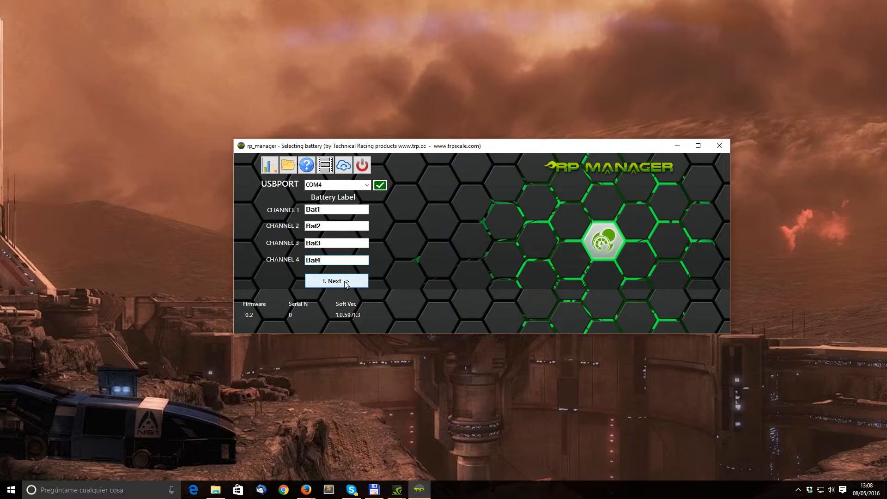
Proceed with Next and Connect so the four labelled channels link to the discharger
{"action": "left_click", "coordinate": [337, 281]}
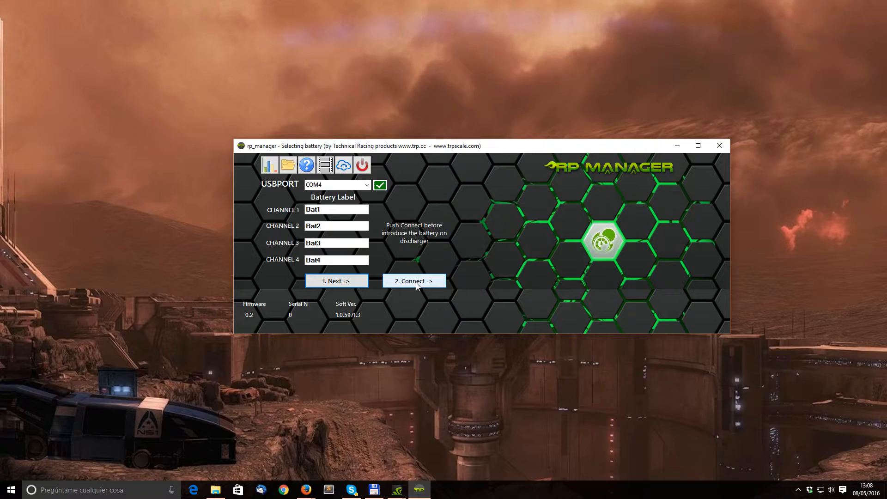
{"action": "left_click", "coordinate": [414, 281]}
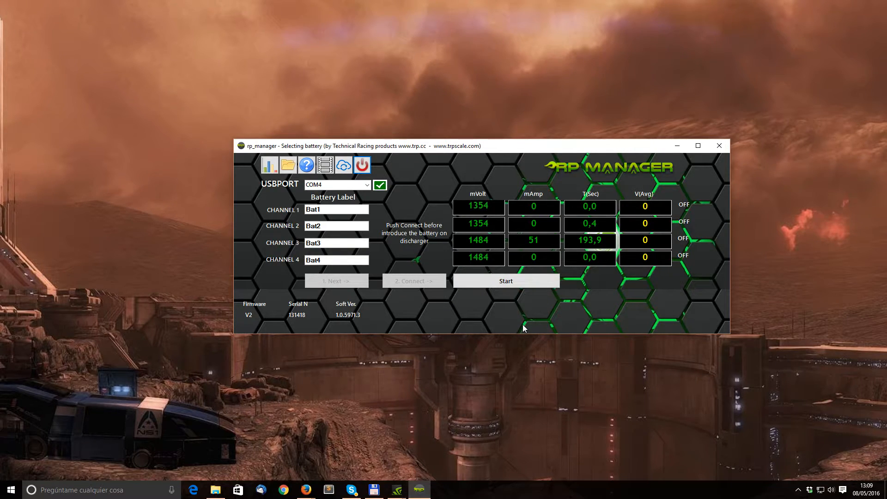
{"action": "mouse_move", "coordinate": [541, 232]}
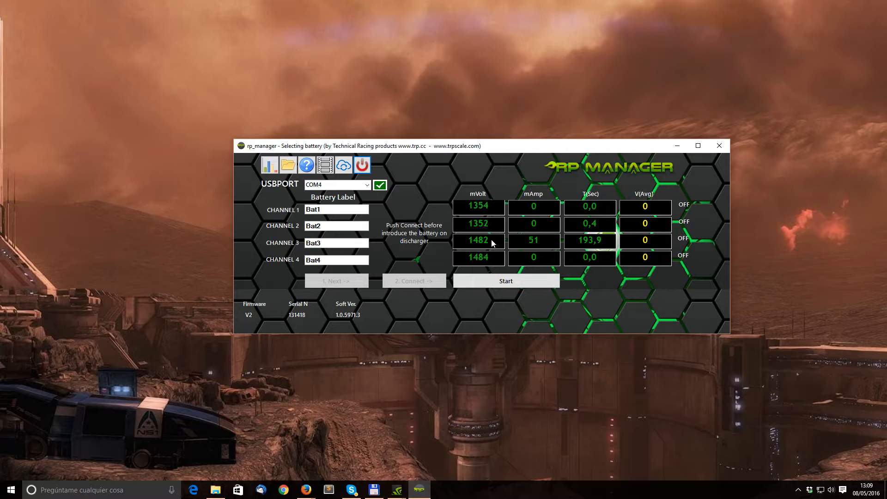
{"action": "mouse_move", "coordinate": [493, 260]}
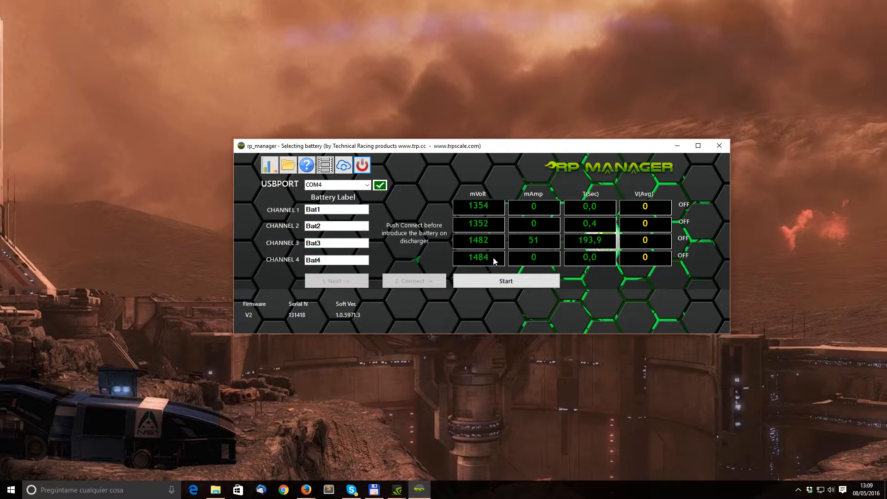
{"action": "mouse_move", "coordinate": [650, 293]}
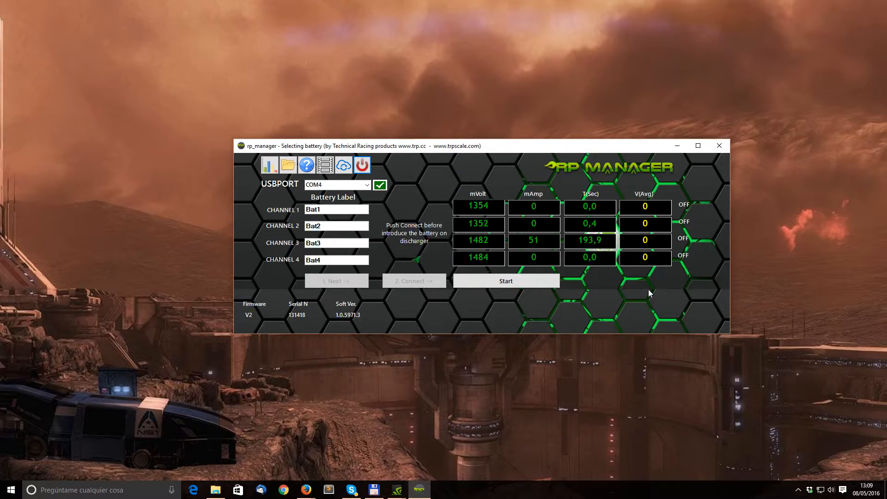
{"action": "mouse_move", "coordinate": [640, 295]}
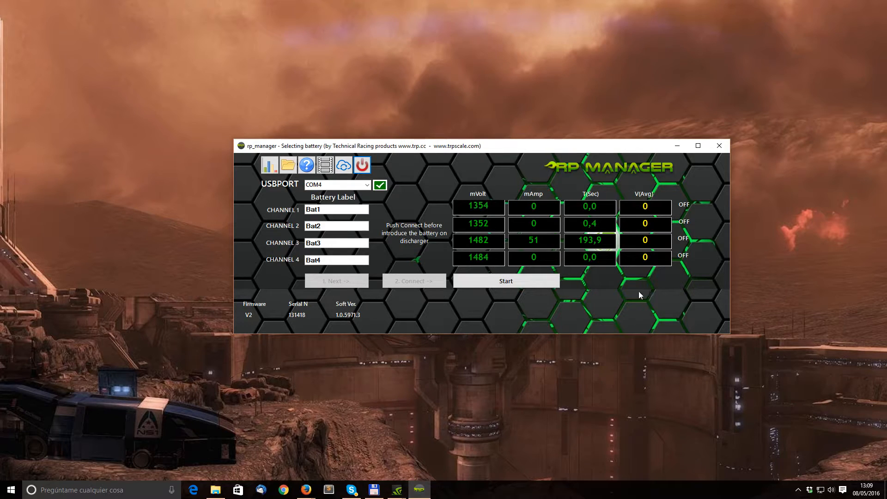
{"action": "mouse_move", "coordinate": [595, 266]}
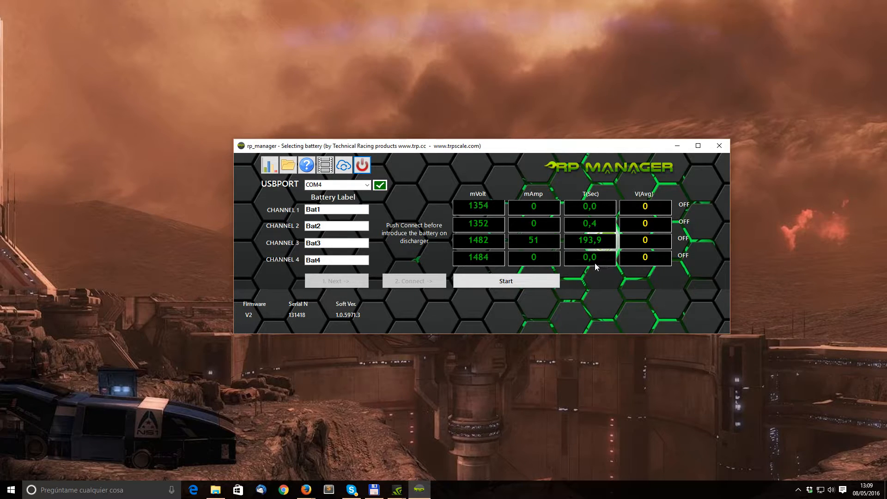
{"action": "mouse_move", "coordinate": [573, 261]}
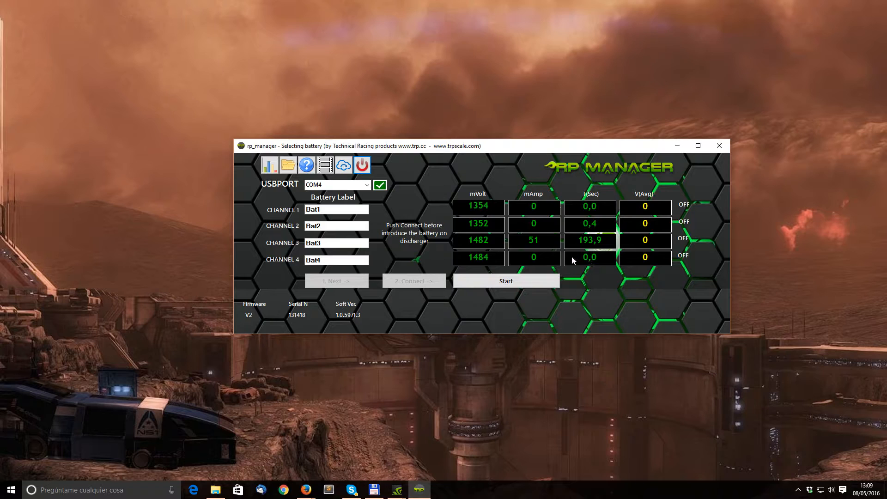
{"action": "mouse_move", "coordinate": [570, 252]}
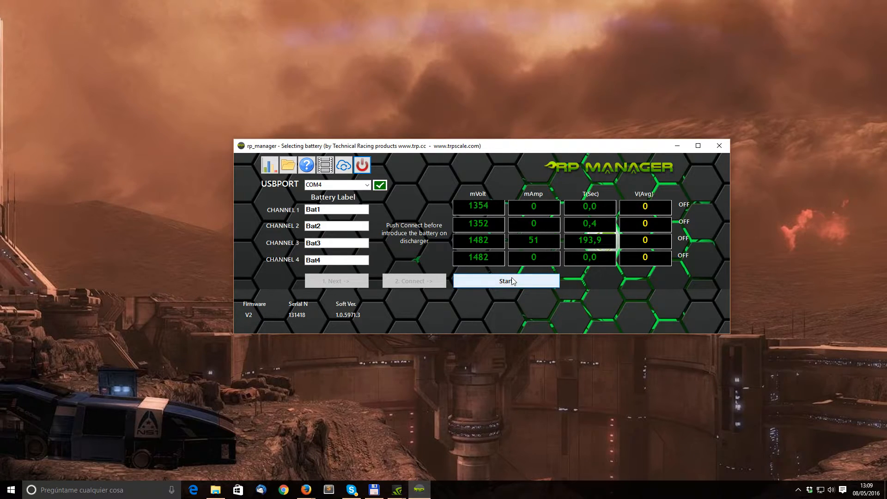
{"action": "left_click", "coordinate": [505, 281]}
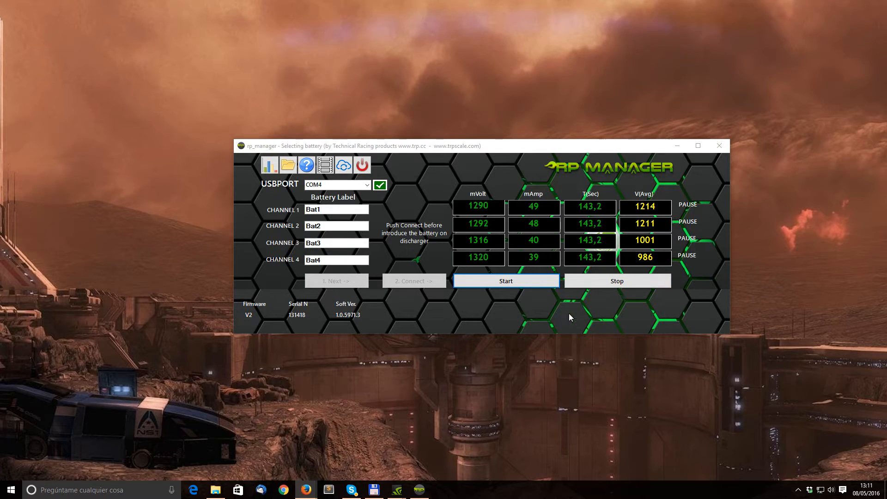
{"action": "mouse_move", "coordinate": [327, 293]}
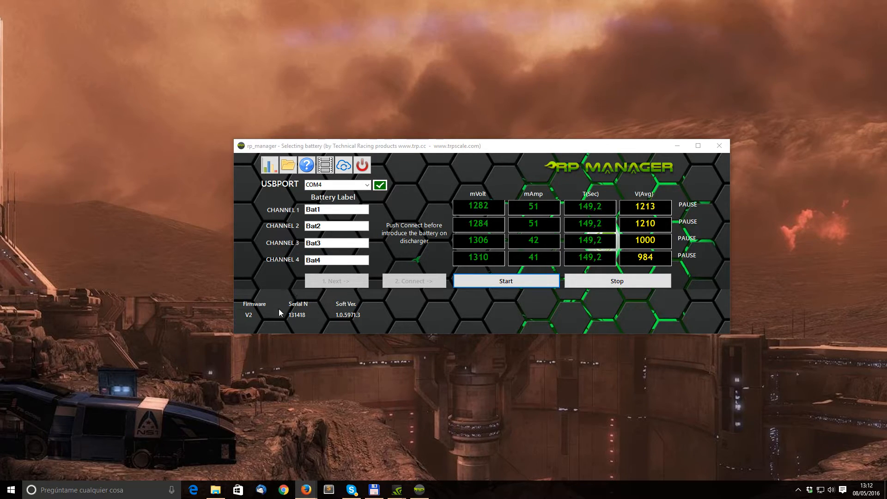
{"action": "mouse_move", "coordinate": [309, 300]}
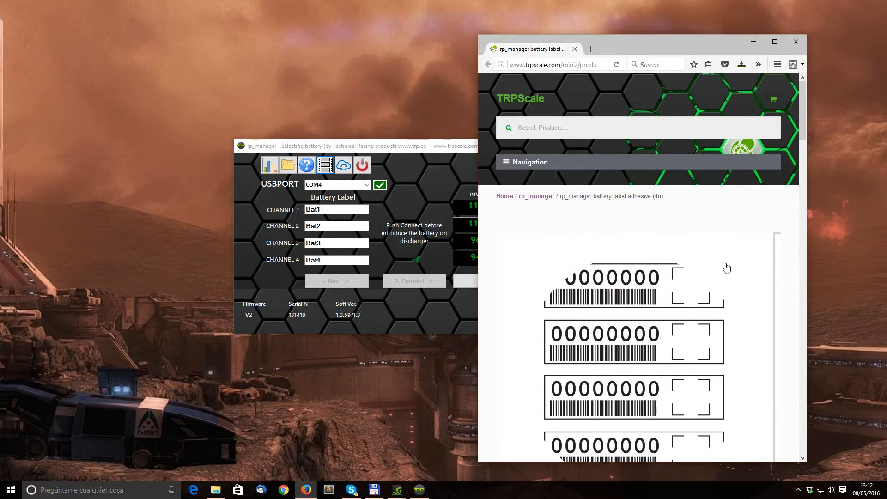
Look over the battery label adhesive product page, then close that browser window
{"action": "scroll", "scroll_direction": "down", "scroll_amount": 3}
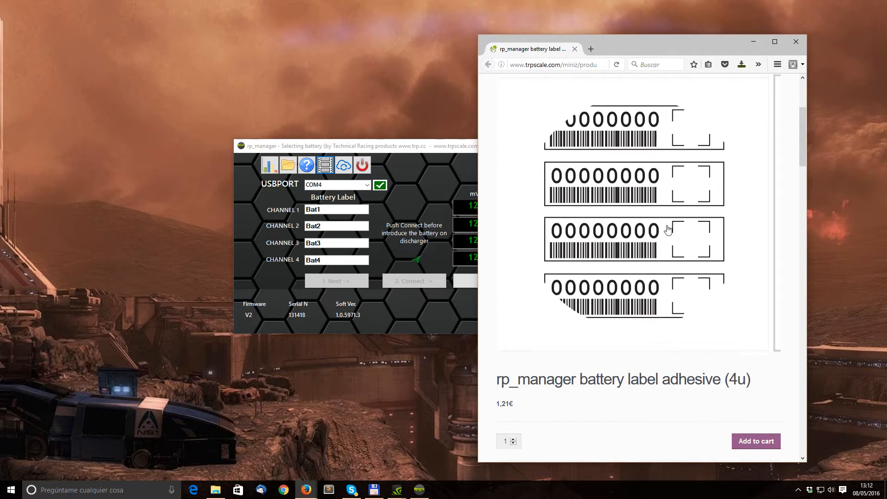
{"action": "scroll", "scroll_direction": "down", "scroll_amount": 3}
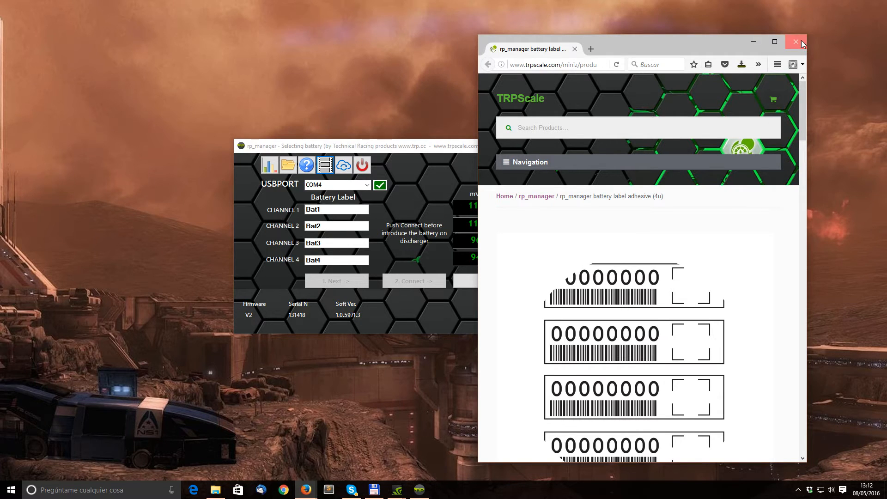
{"action": "left_click", "coordinate": [796, 41]}
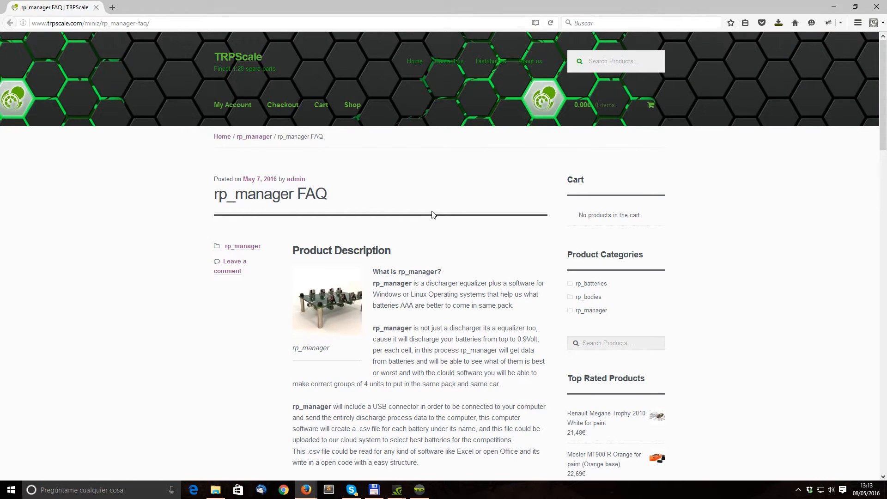
Read through the rp_manager FAQ, clear the stray selection, and minimize Firefox to show the discharger
{"action": "scroll", "scroll_direction": "down", "scroll_amount": 3}
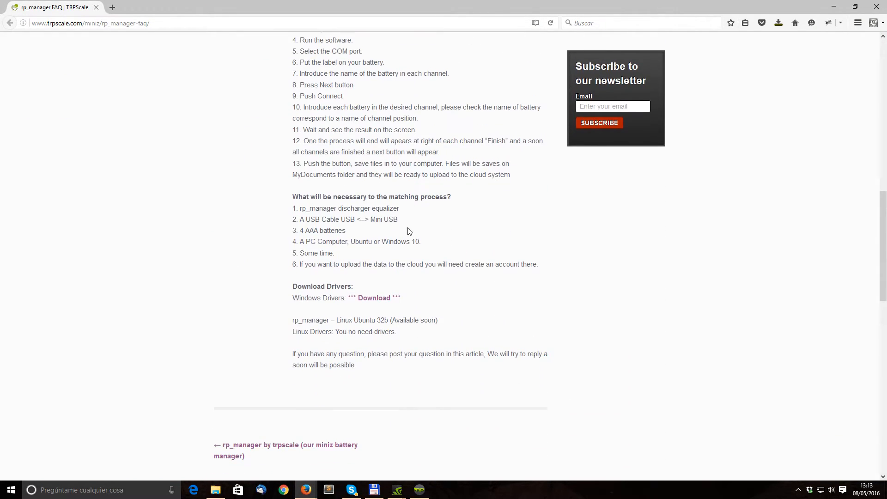
{"action": "scroll", "scroll_direction": "up", "scroll_amount": 3}
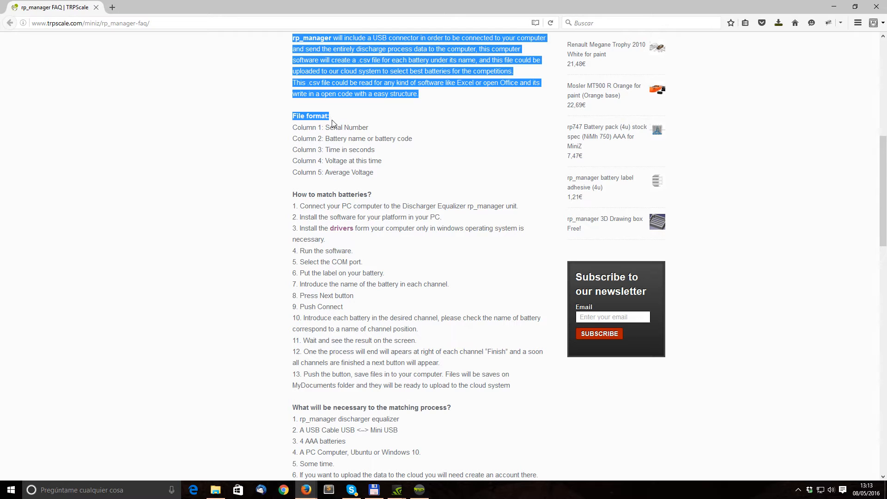
{"action": "left_click", "coordinate": [428, 283]}
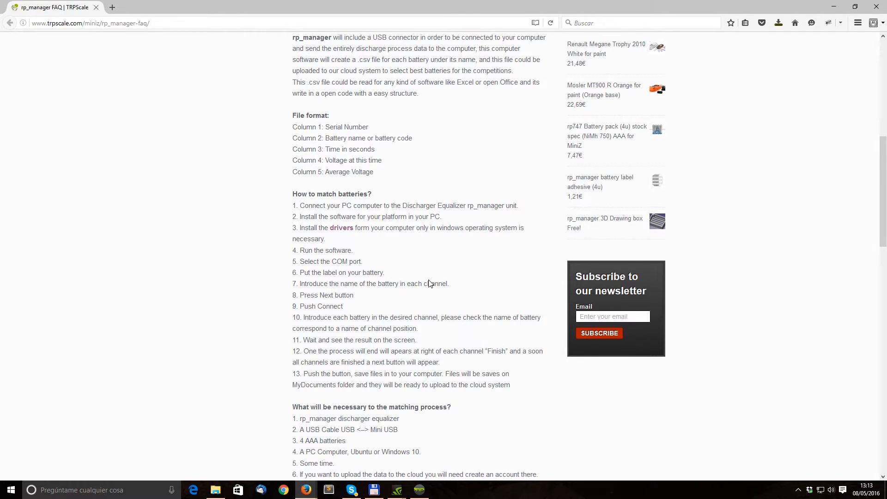
{"action": "scroll", "scroll_direction": "up", "scroll_amount": 3}
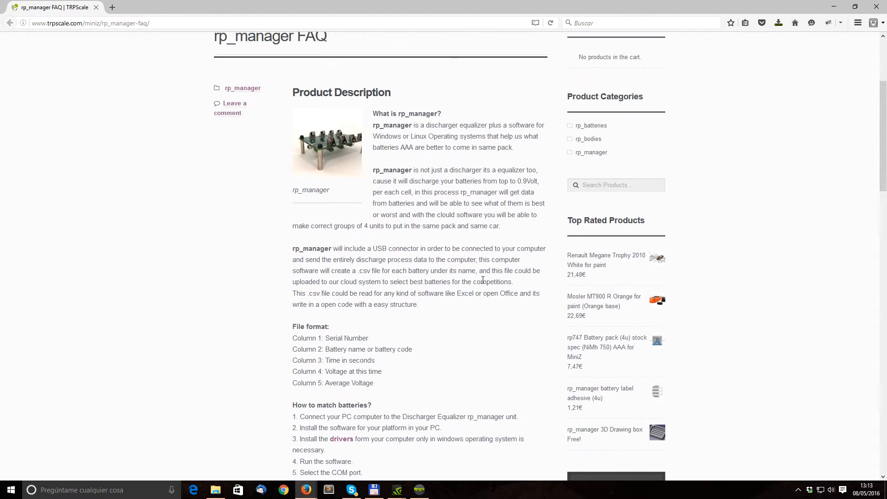
{"action": "scroll", "scroll_direction": "up", "scroll_amount": 3}
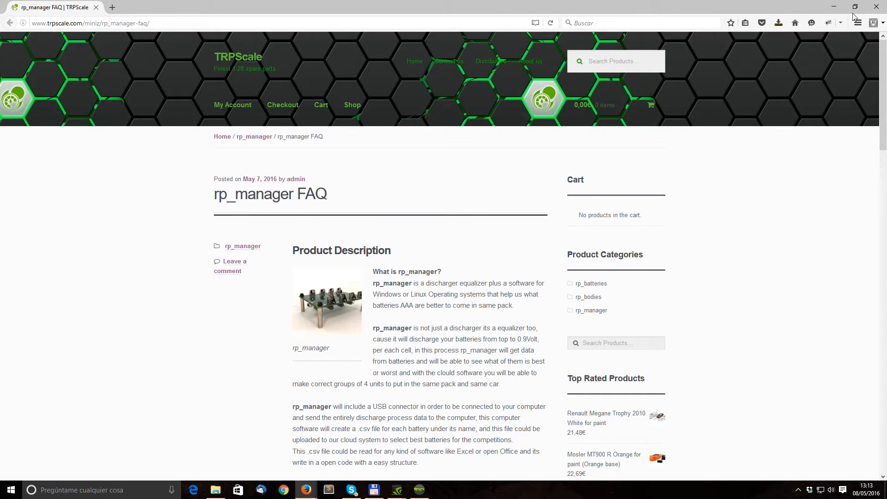
{"action": "left_click", "coordinate": [855, 7]}
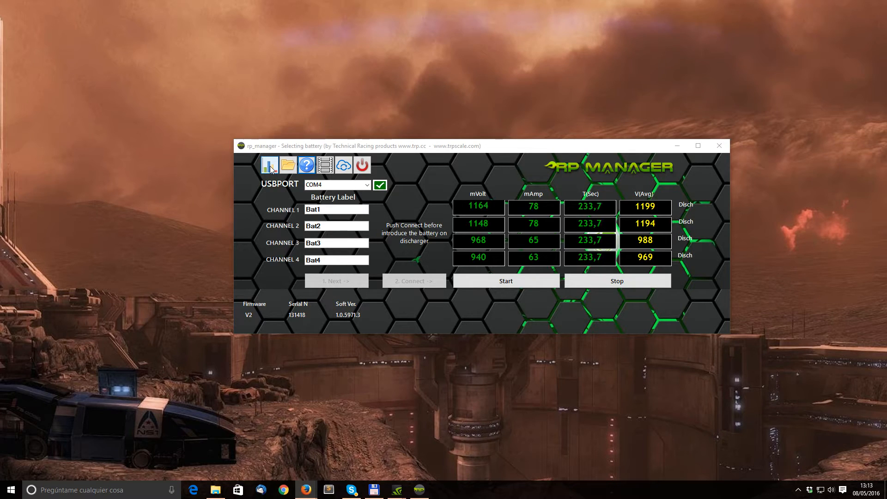
Show and hide the channels' voltage graph, then shrink the RP Manager login window beside the discharger
{"action": "left_click", "coordinate": [269, 165]}
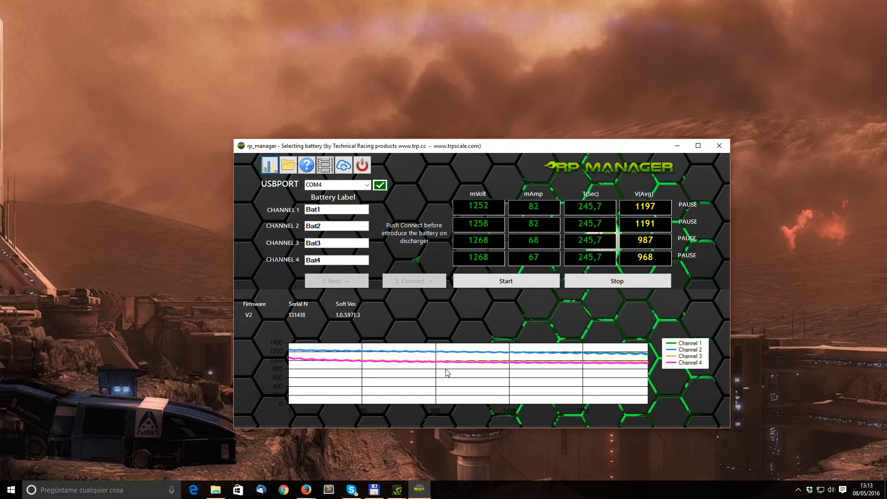
{"action": "mouse_move", "coordinate": [271, 181]}
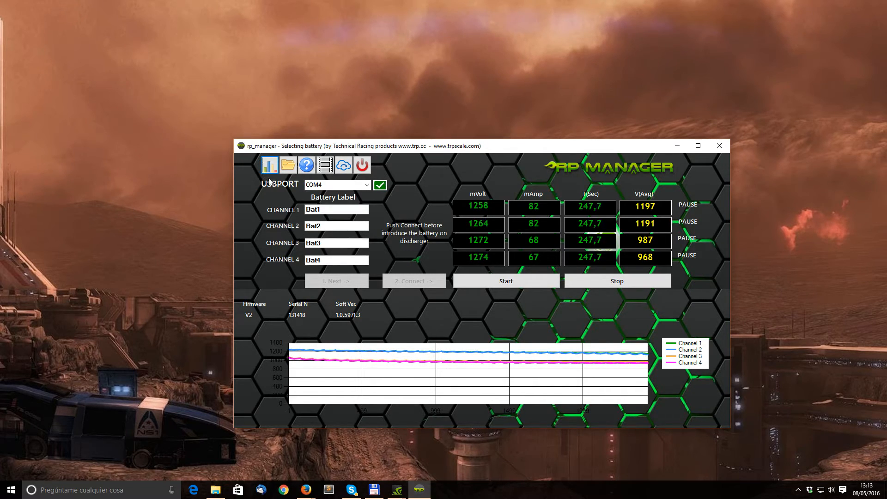
{"action": "left_click", "coordinate": [270, 164]}
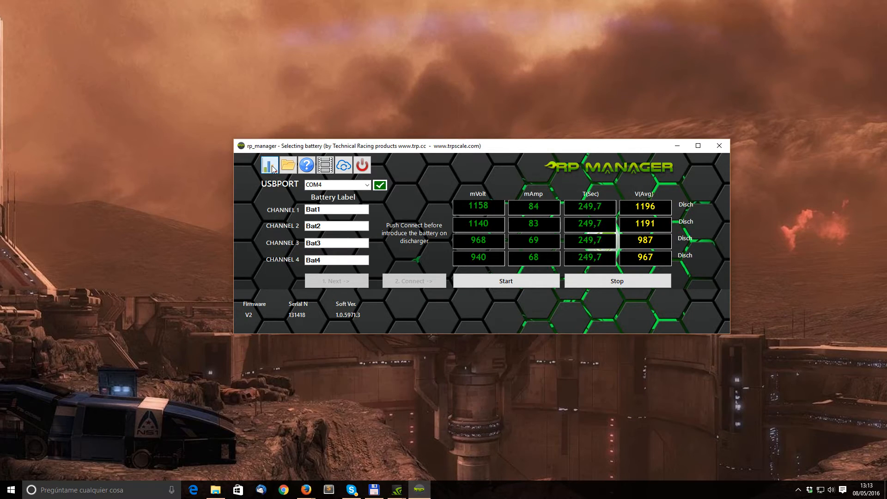
{"action": "mouse_move", "coordinate": [683, 343]}
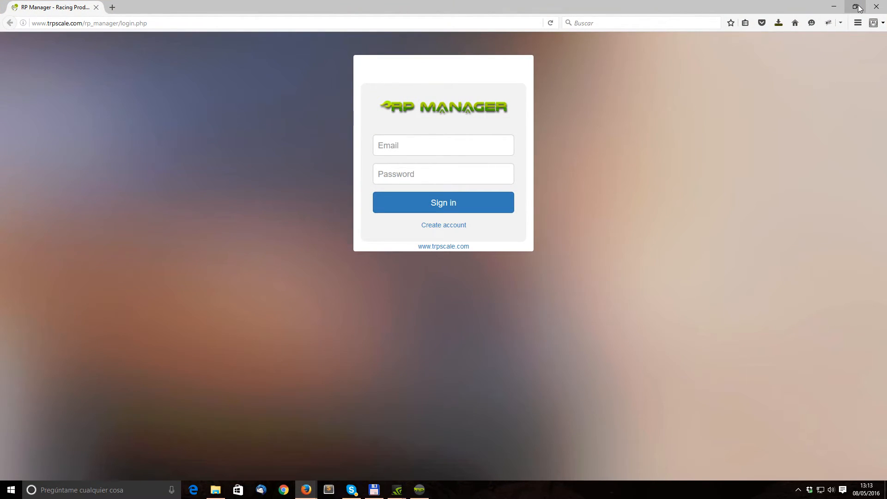
{"action": "left_click", "coordinate": [858, 6]}
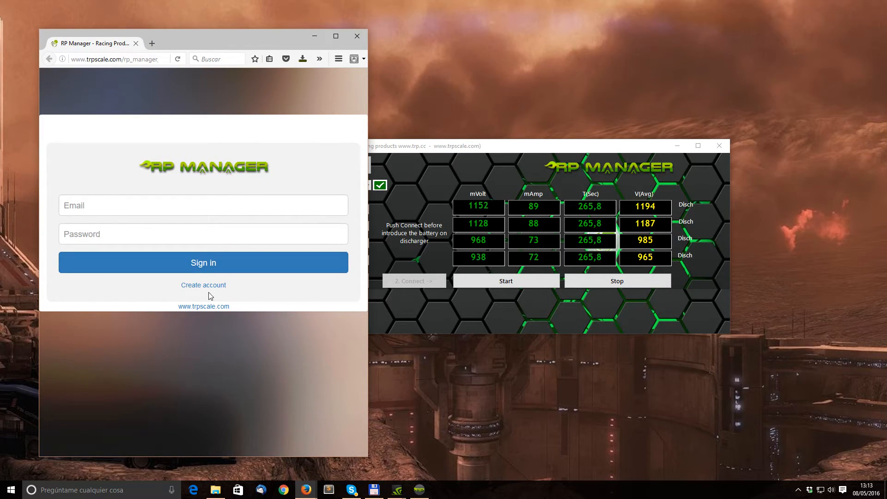
{"action": "mouse_move", "coordinate": [203, 285]}
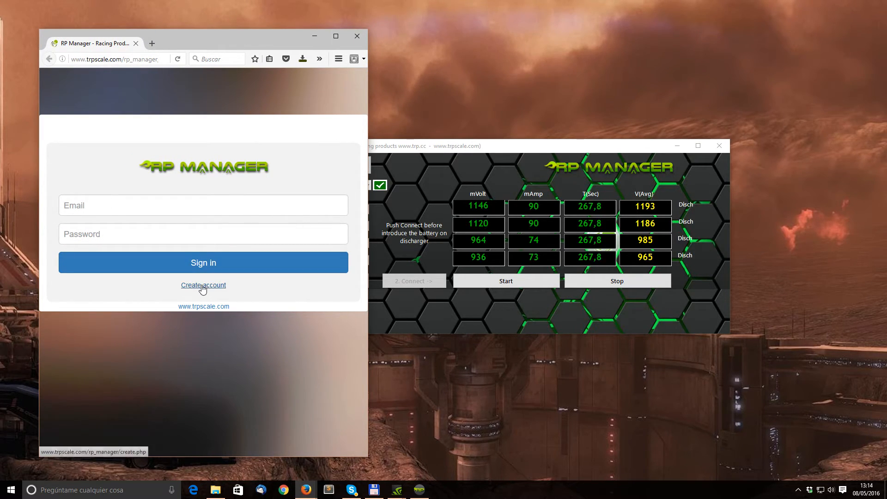
Fill the new-account form with name Alex, the email address and a password
{"action": "left_click", "coordinate": [204, 285]}
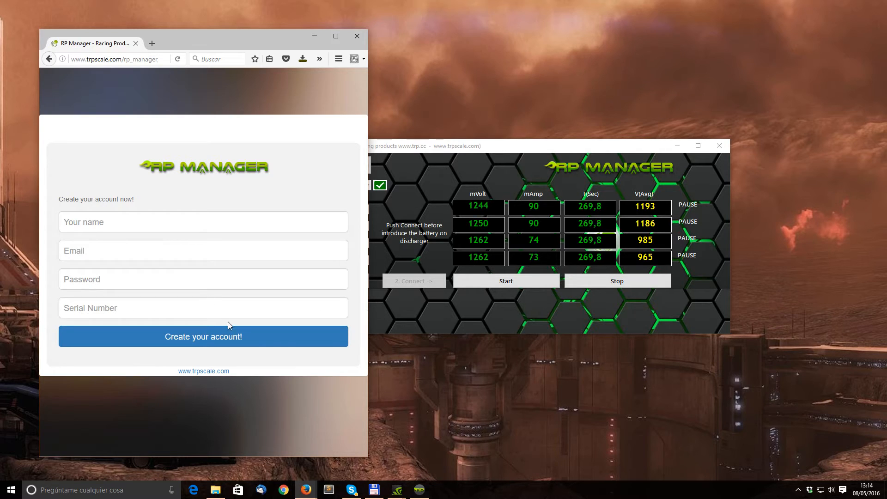
{"action": "left_click", "coordinate": [203, 221]}
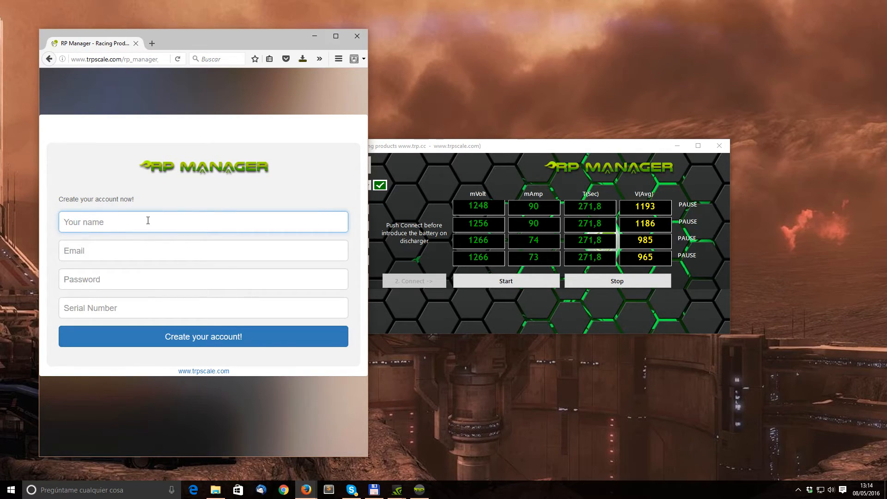
{"action": "type", "text": "Alex"}
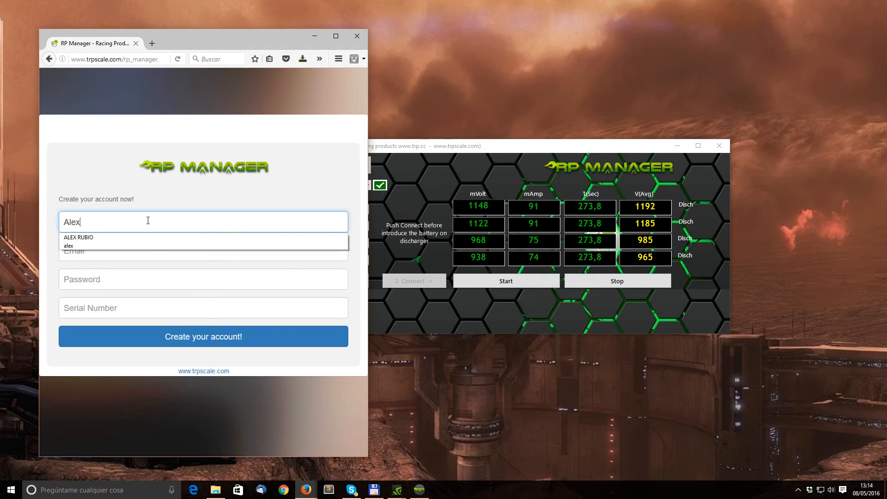
{"action": "left_click", "coordinate": [203, 250]}
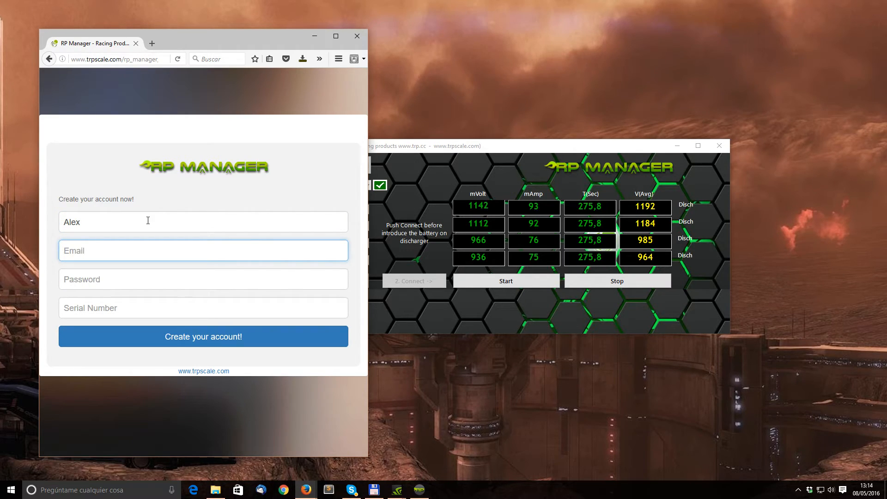
{"action": "type", "text": "email@dom.com"}
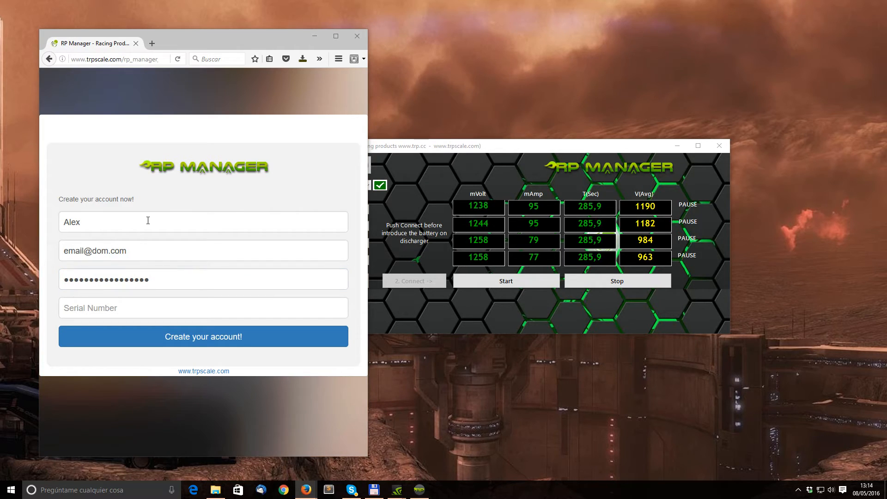
{"action": "left_click", "coordinate": [202, 306]}
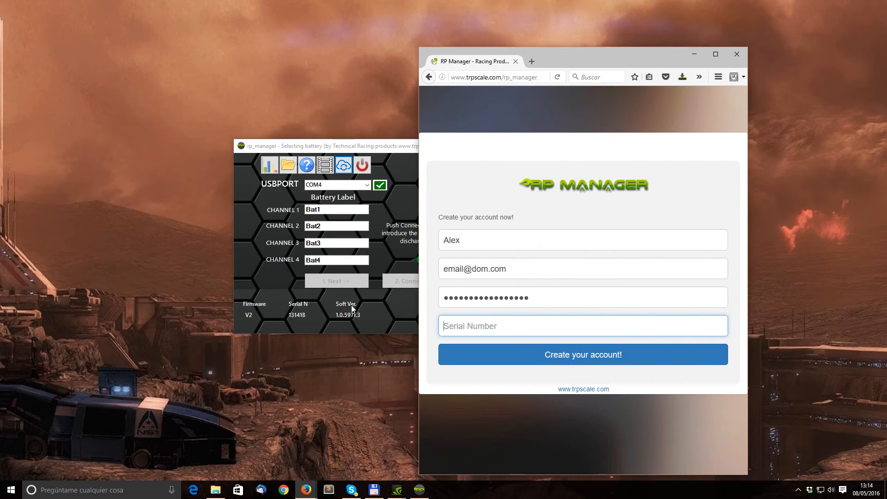
Add serial number 131418, submit the registration and dismiss Firefox's remember-credentials prompt
{"action": "left_click", "coordinate": [583, 325]}
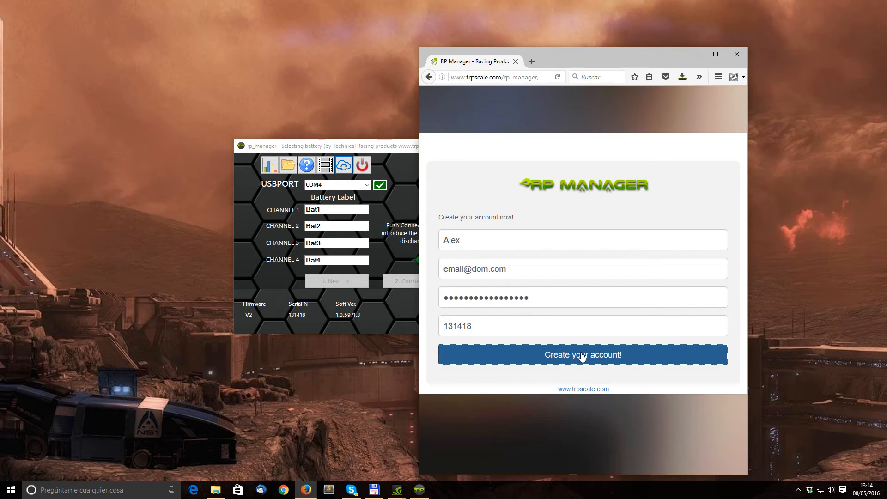
{"action": "left_click", "coordinate": [584, 355]}
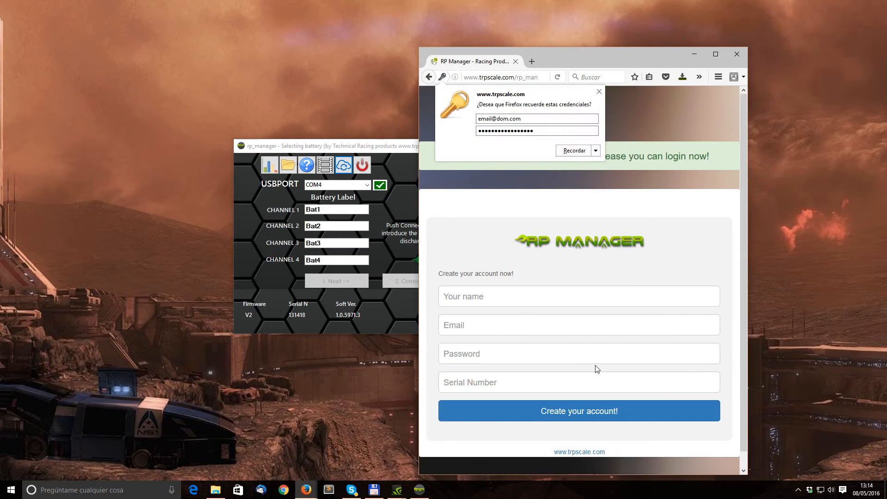
{"action": "left_click", "coordinate": [599, 91]}
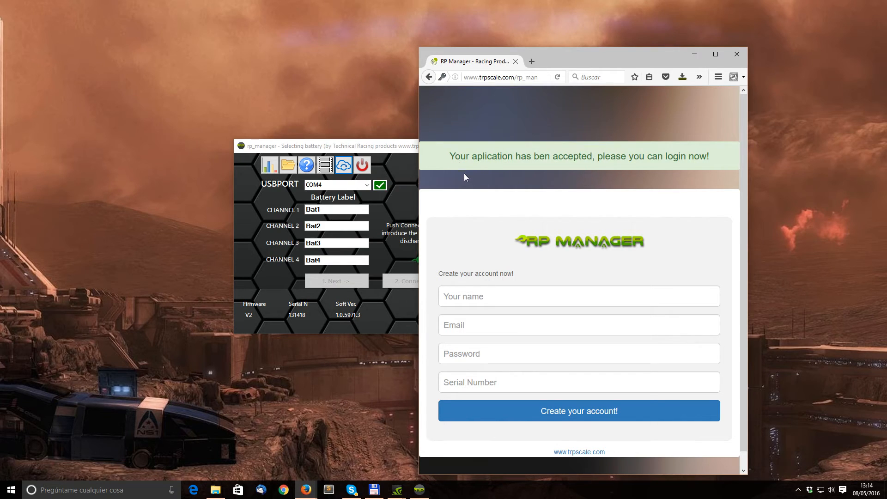
{"action": "mouse_move", "coordinate": [621, 168]}
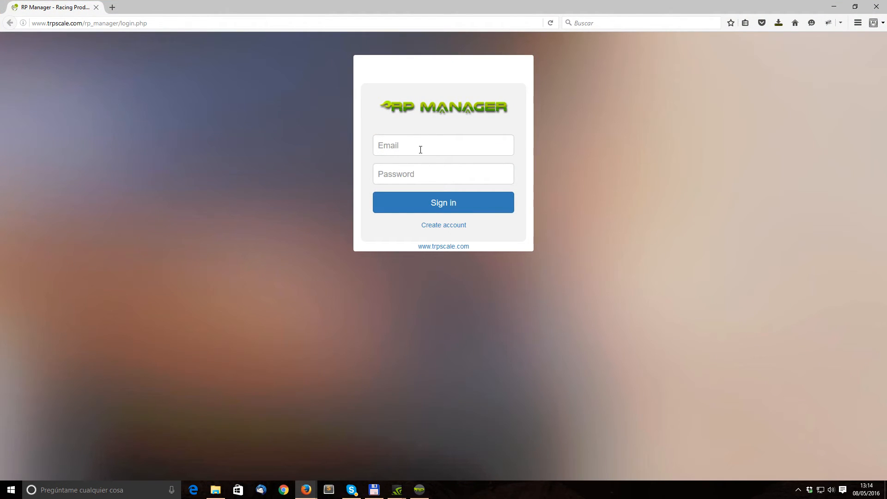
Sign in with the saved email and password to reach the Dashboard statistics overview
{"action": "type", "text": "alex"}
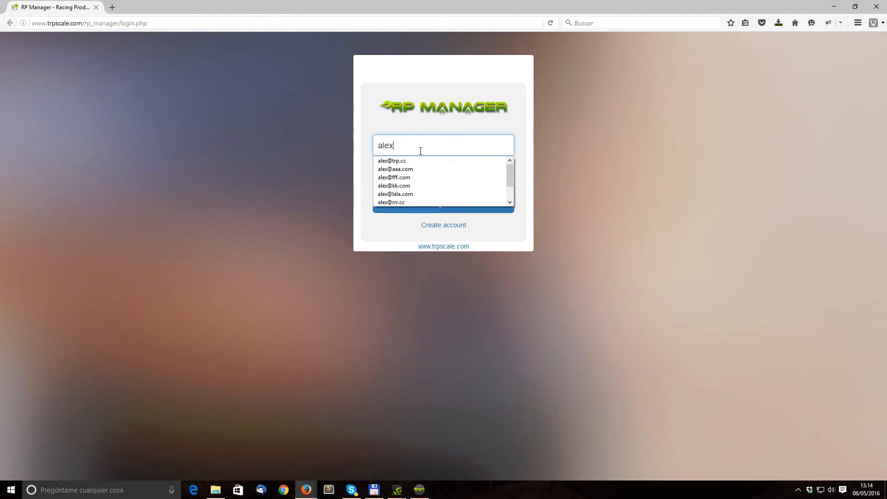
{"action": "left_click", "coordinate": [392, 160]}
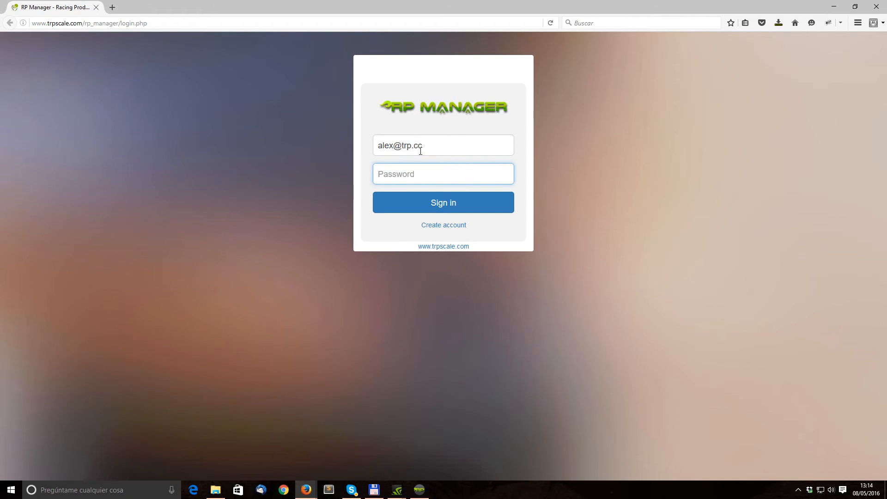
{"action": "type", "text": "•••"}
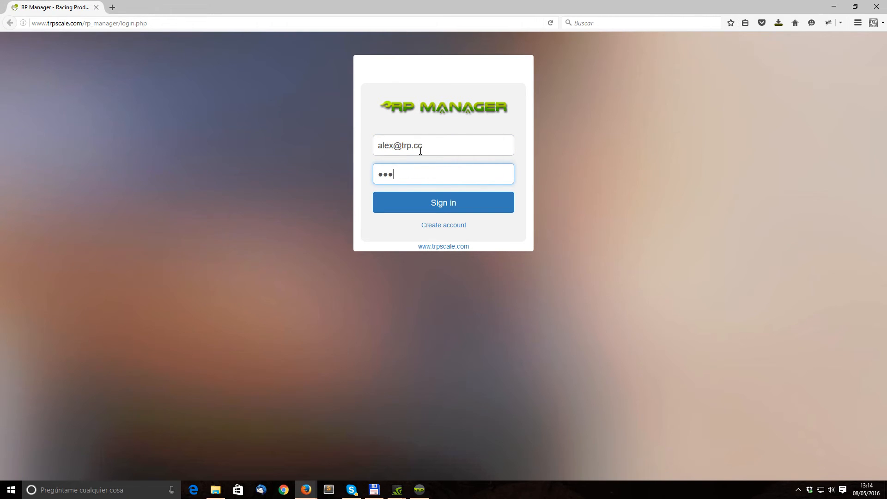
{"action": "type", "text": "password"}
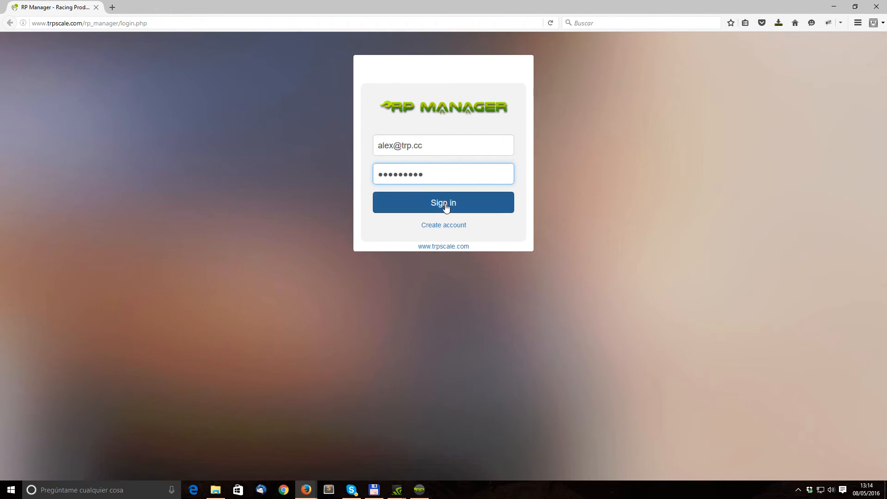
{"action": "left_click", "coordinate": [442, 202]}
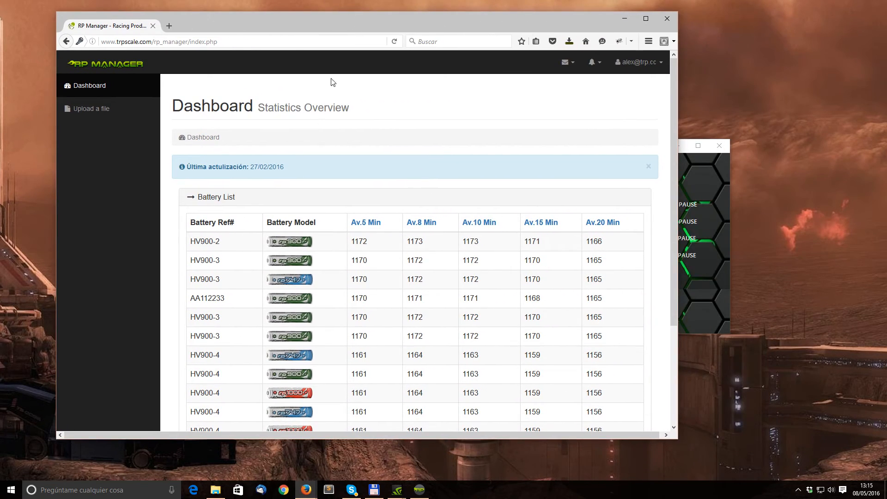
Visit the battery file upload page, then return to the Dashboard and look over the Battery List
{"action": "left_click", "coordinate": [92, 108]}
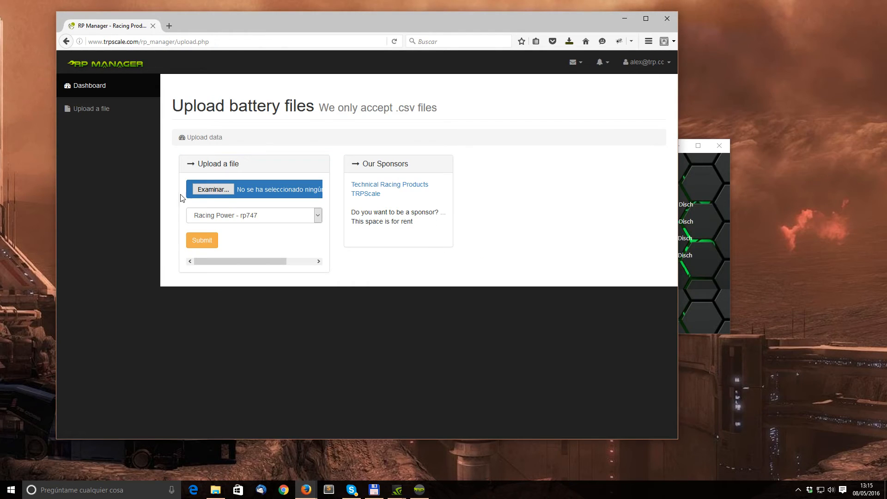
{"action": "left_click", "coordinate": [88, 85]}
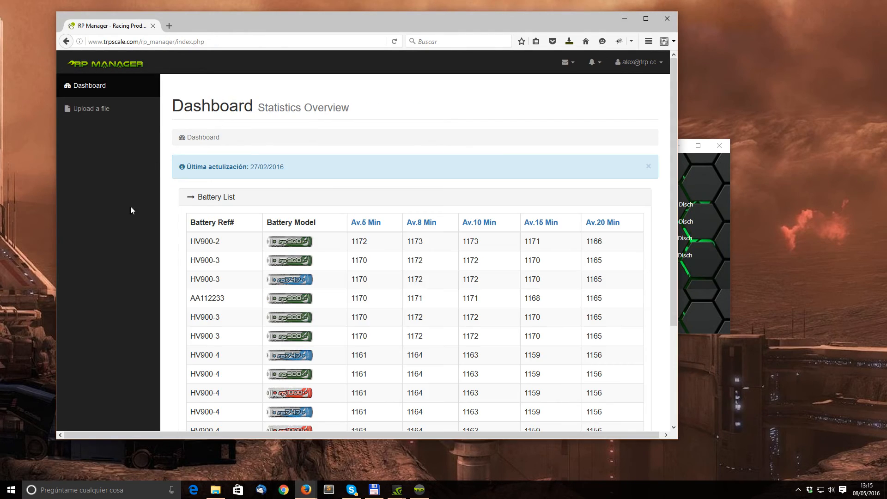
{"action": "scroll", "scroll_direction": "down", "scroll_amount": 3}
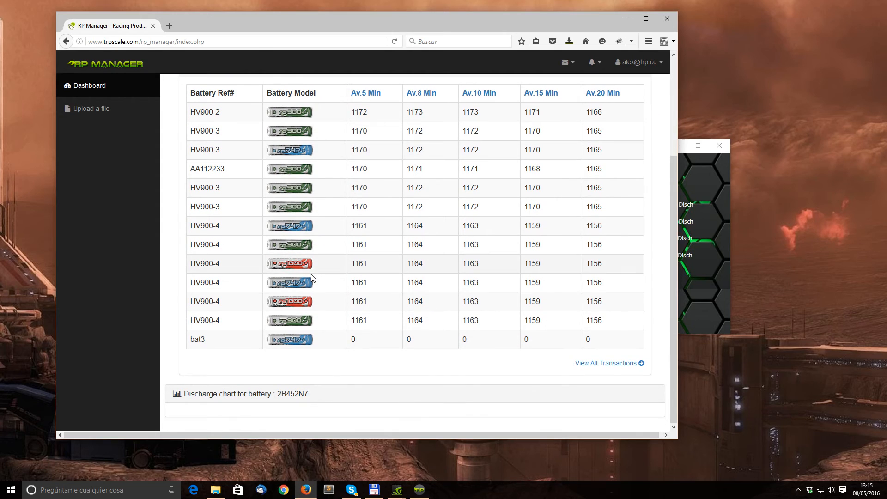
{"action": "scroll", "scroll_direction": "up", "scroll_amount": 3}
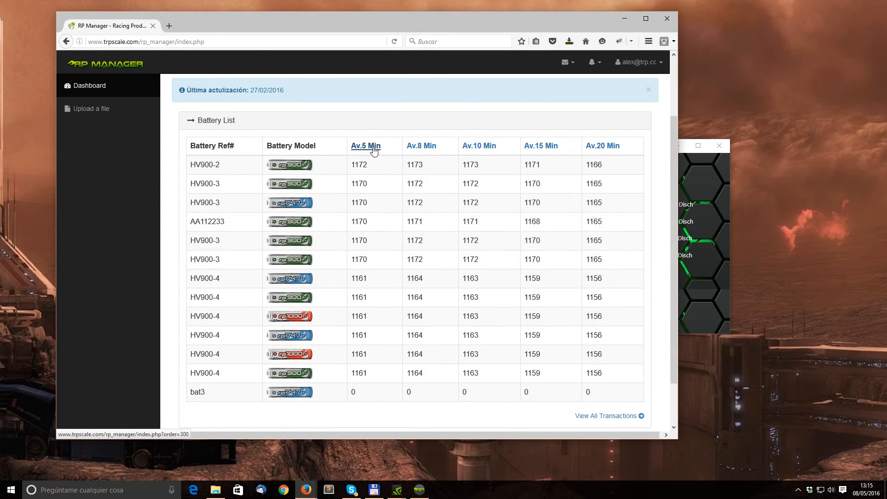
Sort the Battery List by the Av. columns, then close the Firefox window
{"action": "left_click", "coordinate": [366, 145]}
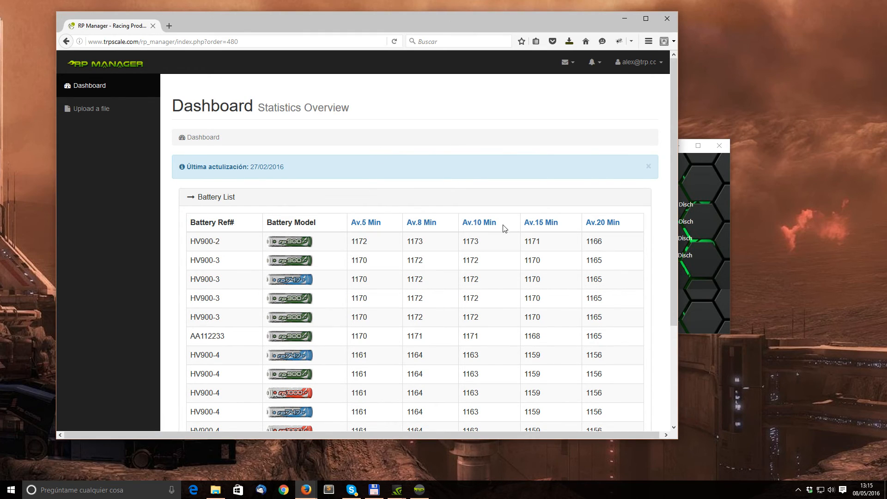
{"action": "left_click", "coordinate": [602, 222]}
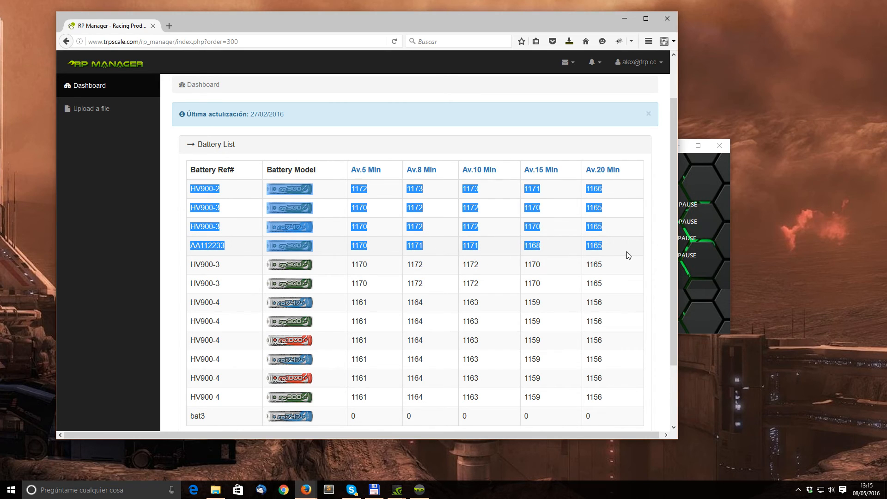
{"action": "mouse_move", "coordinate": [589, 275]}
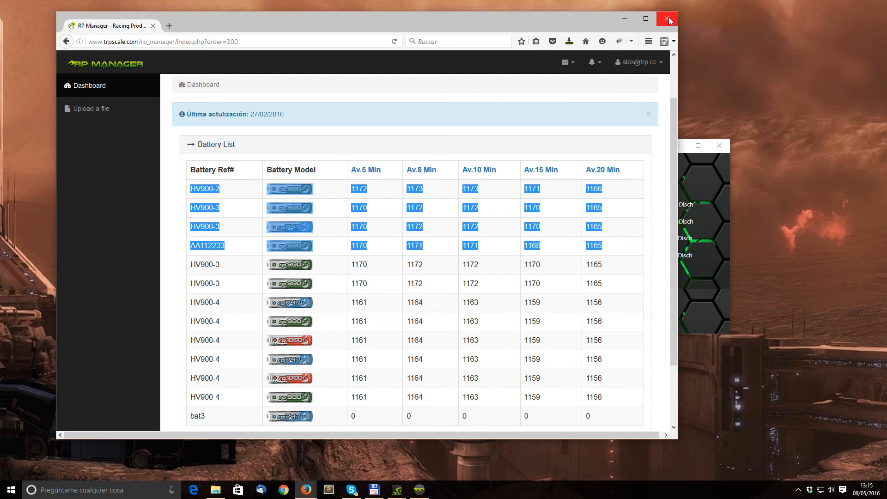
{"action": "left_click", "coordinate": [666, 19]}
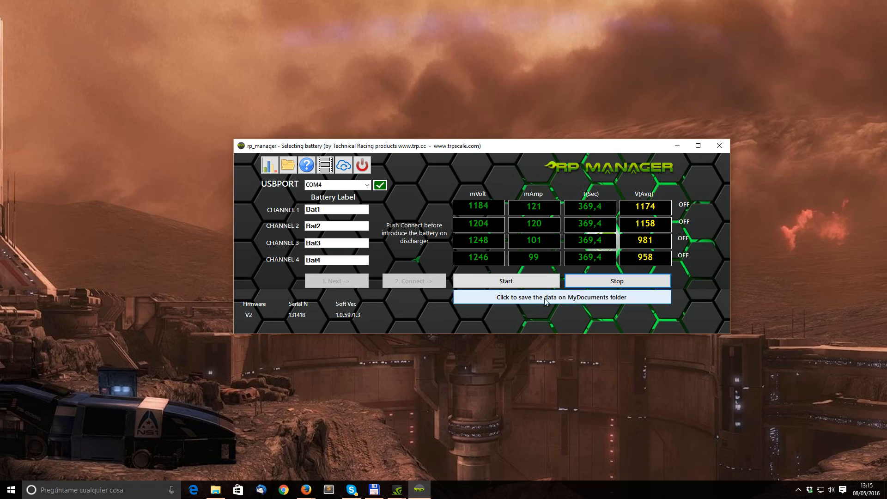
Save the discharge data to the MyDocuments folder and acknowledge the File Saved dialog
{"action": "left_click", "coordinate": [556, 296]}
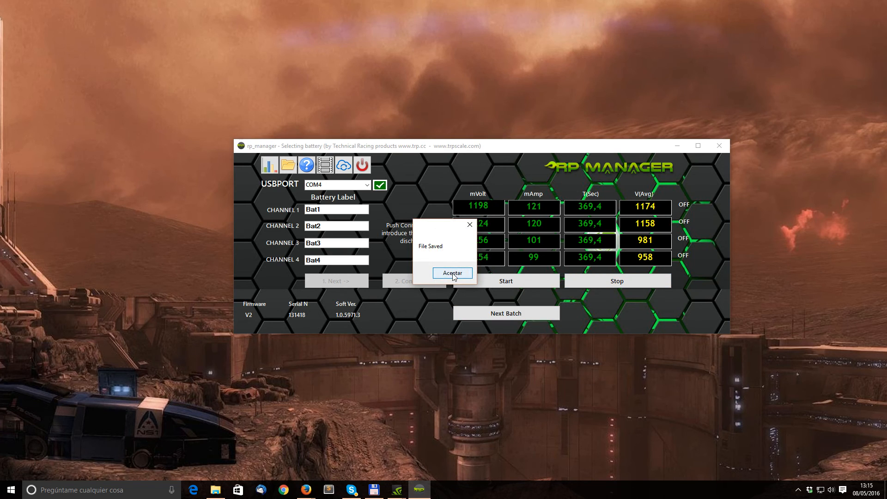
{"action": "left_click", "coordinate": [452, 273]}
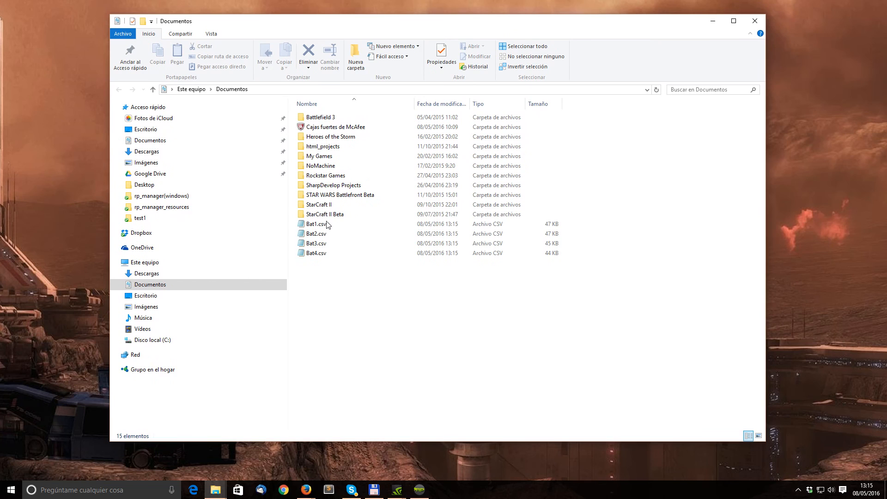
Select Bat3.csv, Bat2.csv and Bat4.csv in Documents to inspect the saved files
{"action": "left_click", "coordinate": [317, 243]}
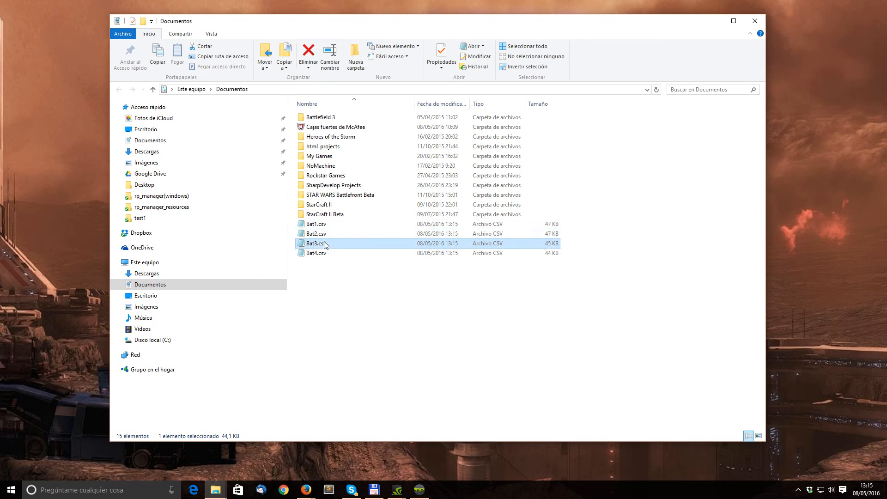
{"action": "left_click", "coordinate": [316, 234]}
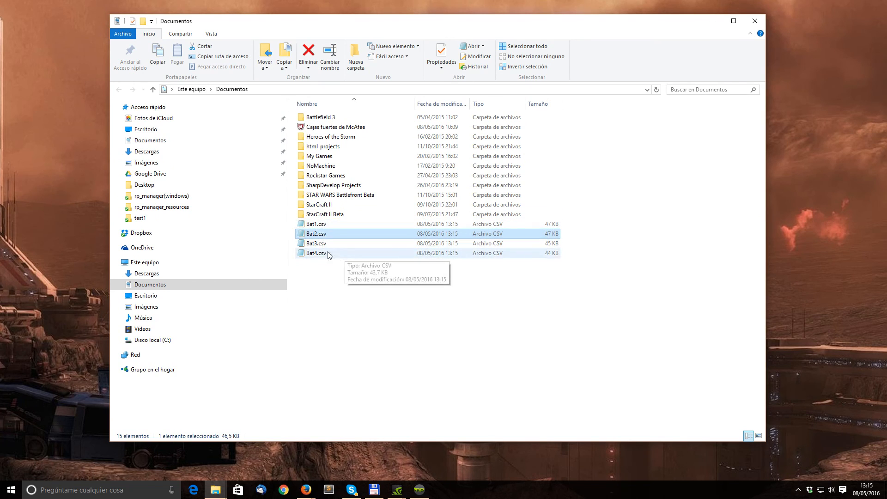
{"action": "left_click", "coordinate": [316, 254]}
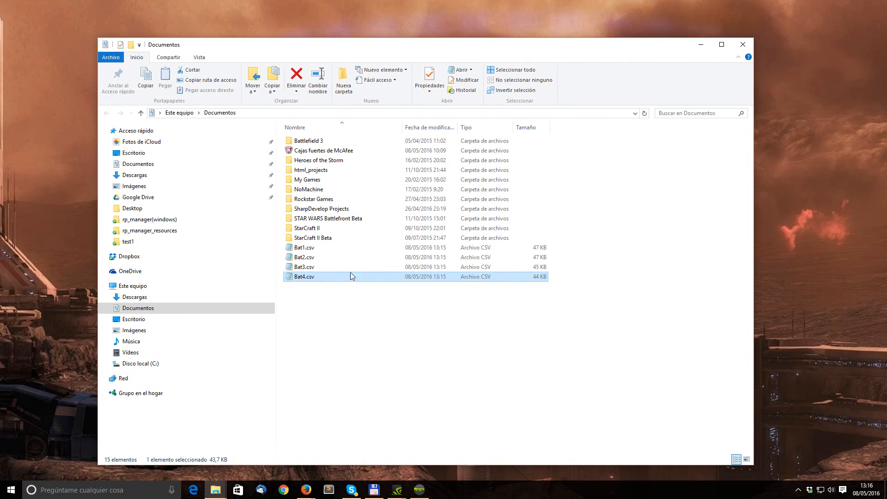
{"action": "mouse_move", "coordinate": [515, 201]}
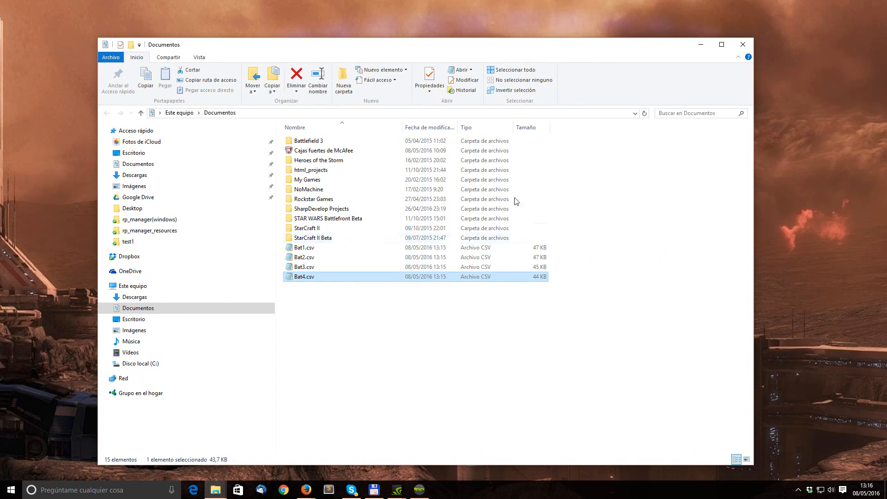
{"action": "mouse_move", "coordinate": [743, 44]}
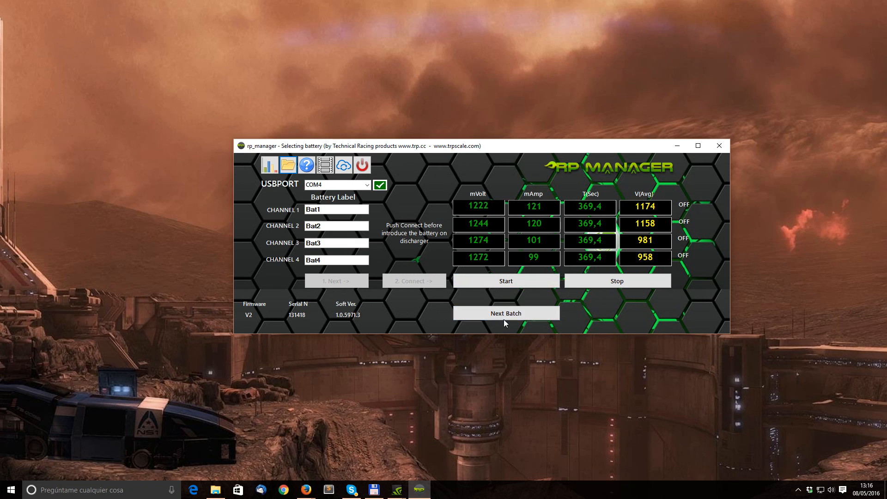
{"action": "mouse_move", "coordinate": [506, 313]}
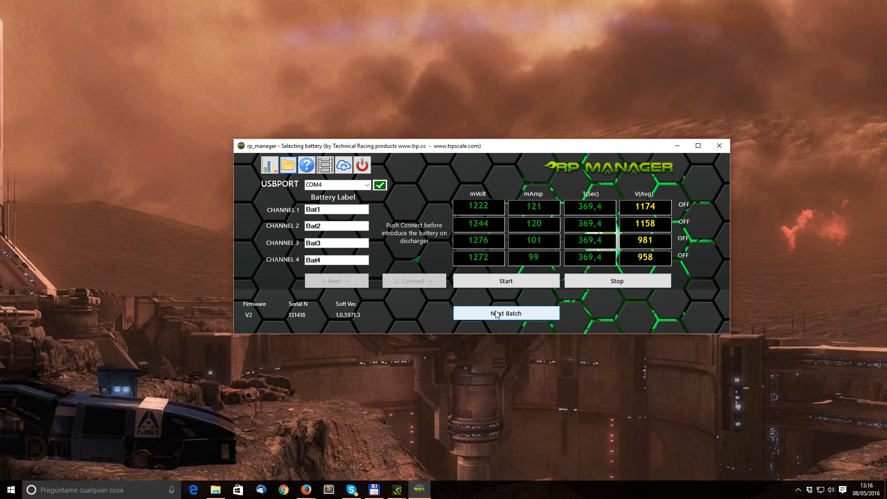